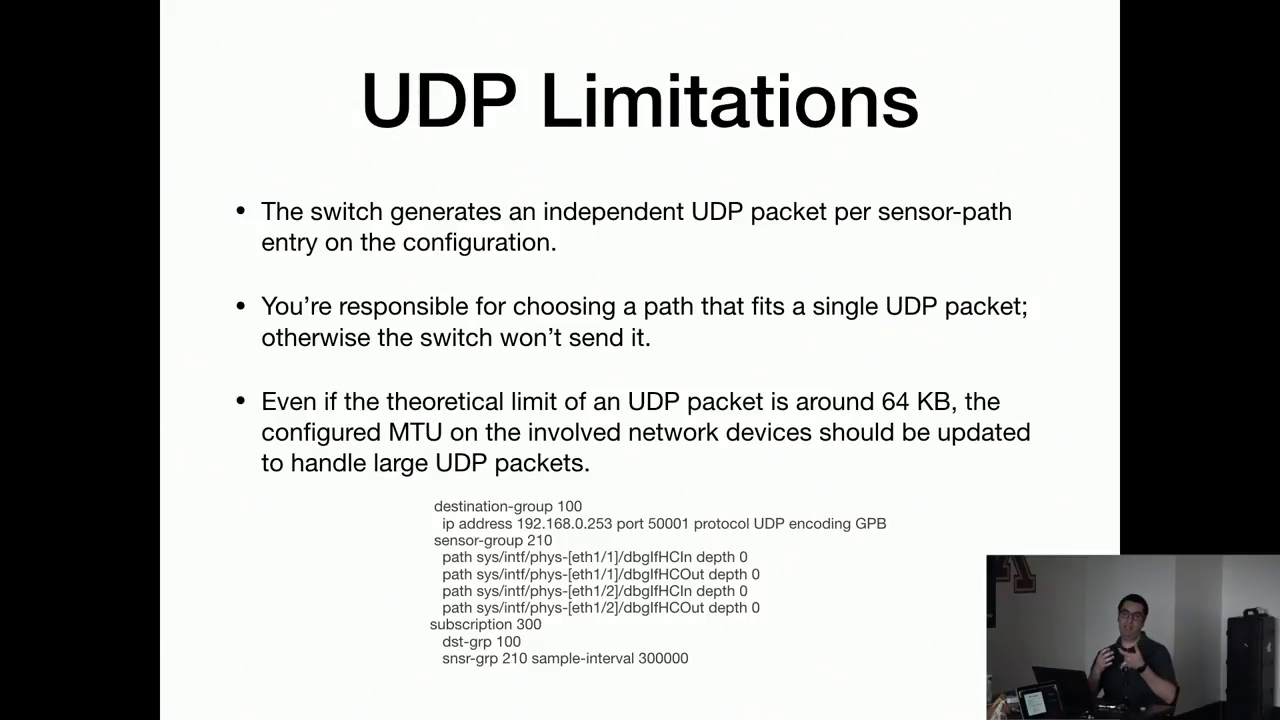
Step: Advance the slideshow past the UDP Limitations slide
key("Right")
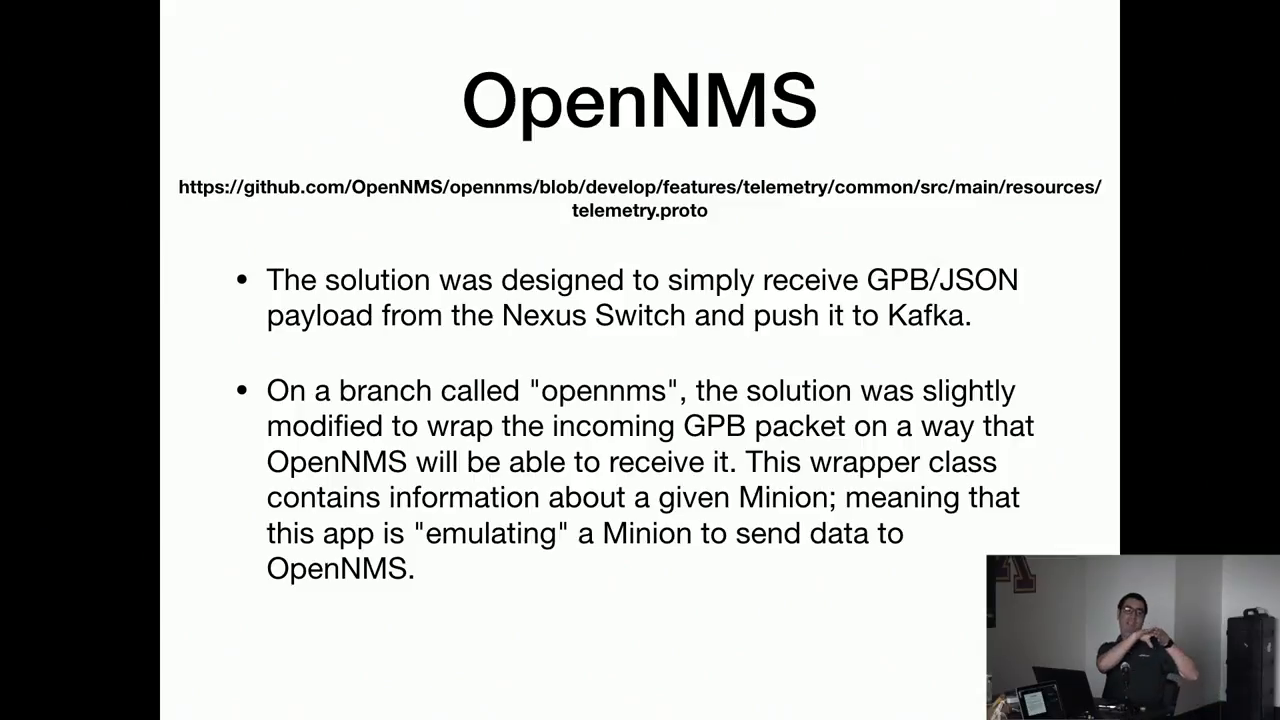
Step: Advance the slideshow past the OpenNMS GPB-payload slide to the architecture diagram
key("Right")
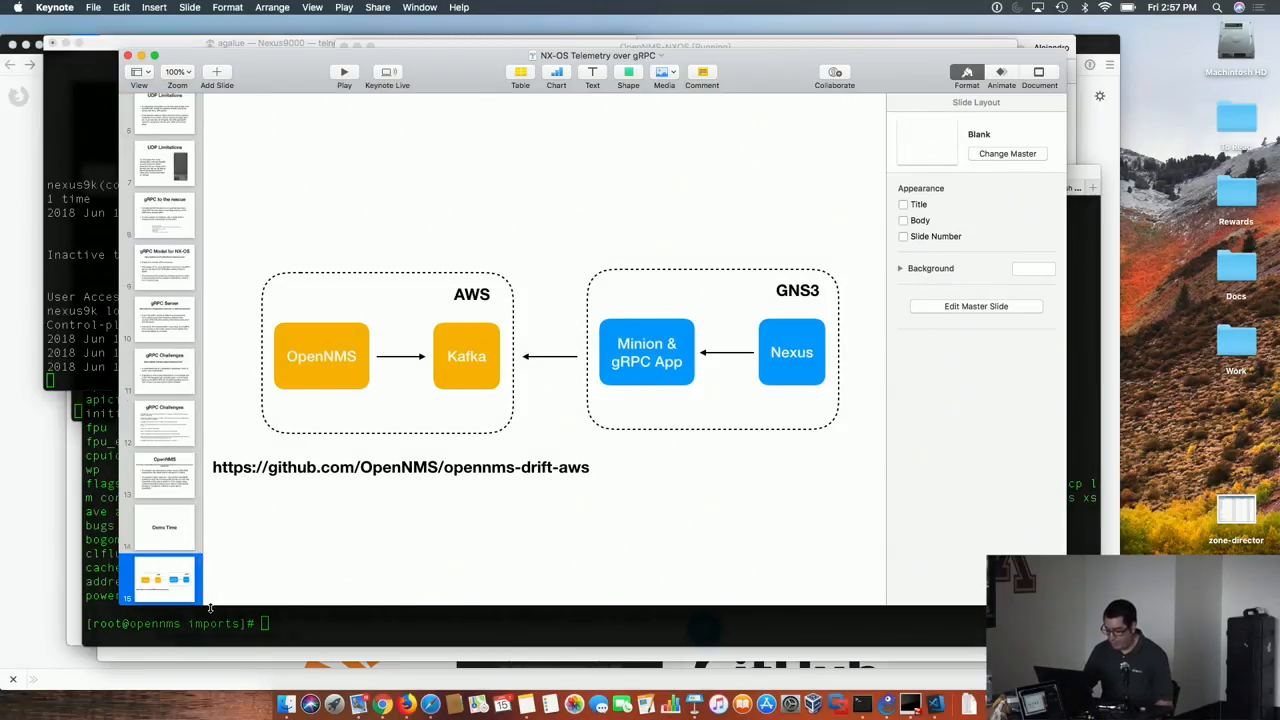
mouse_move(880, 680)
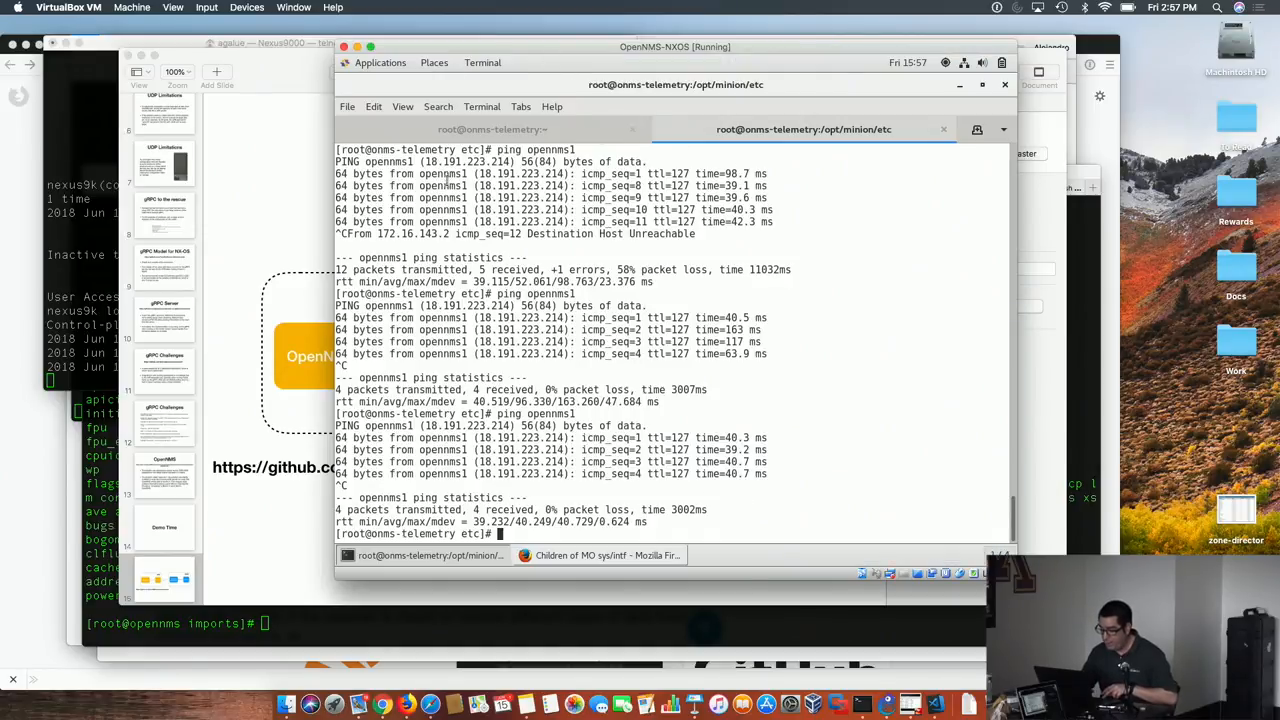
Step: Bring the Minion terminal forward to show gRPC telemetry messages streaming to Kafka
left_click(490, 128)
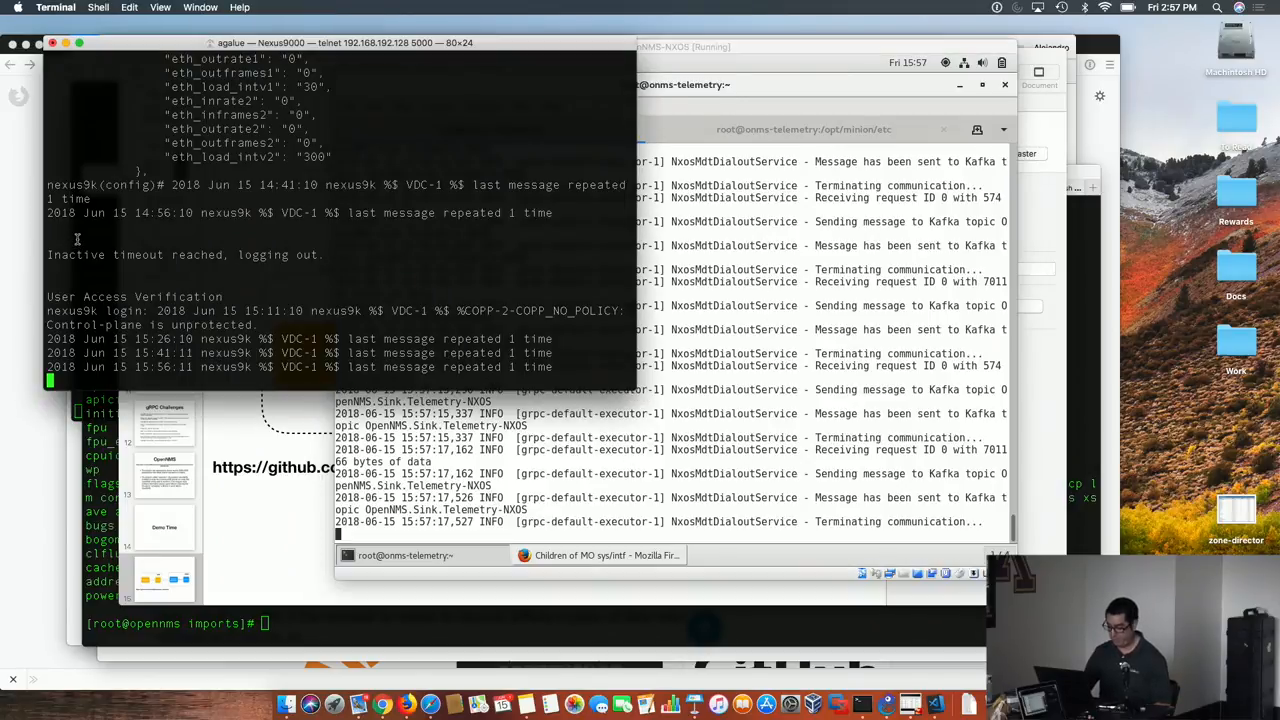
Step: Log in as admin on the Nexus switch, show the running telemetry config and highlight the GPB encoding
type("admin")
type("show")
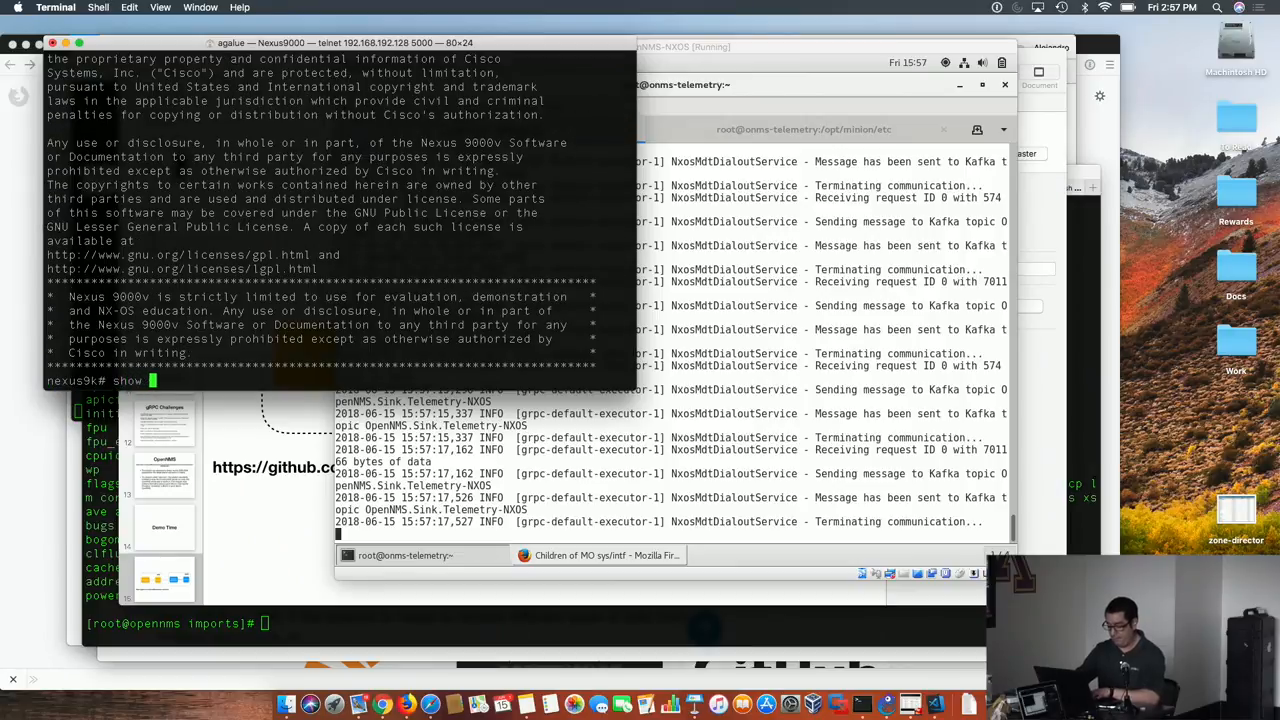
type("run telemetry")
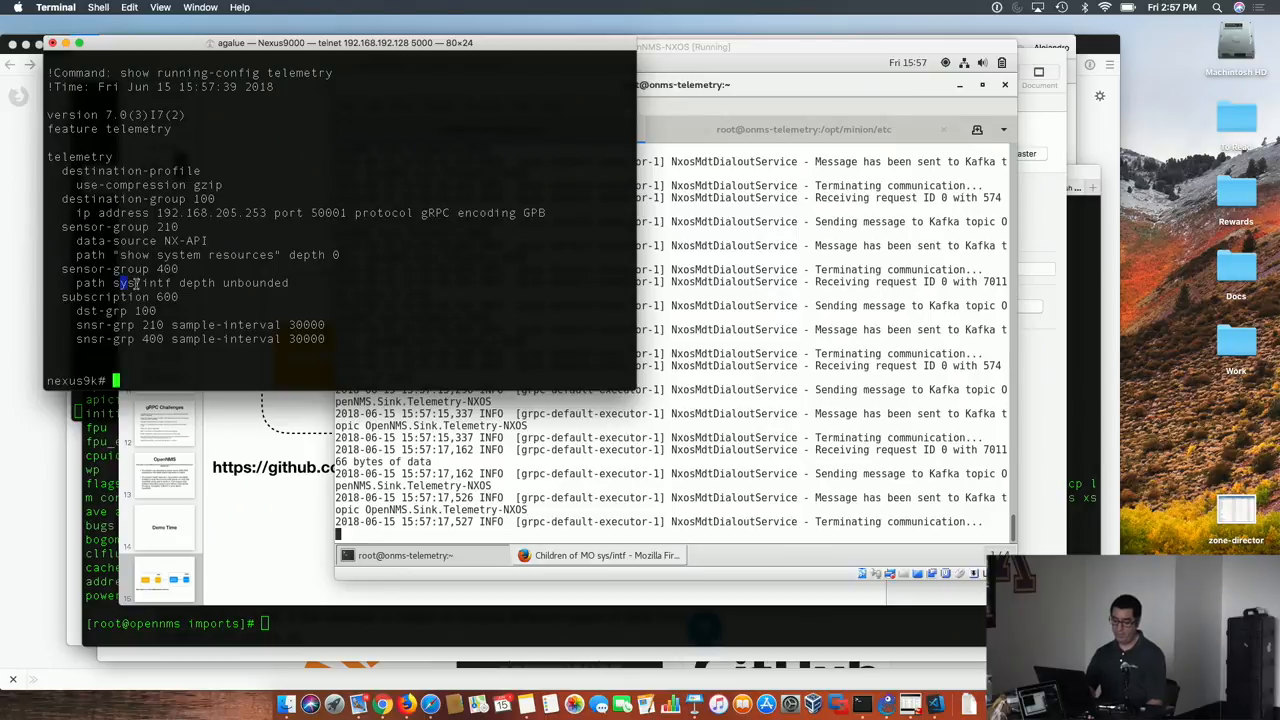
double_click(144, 282)
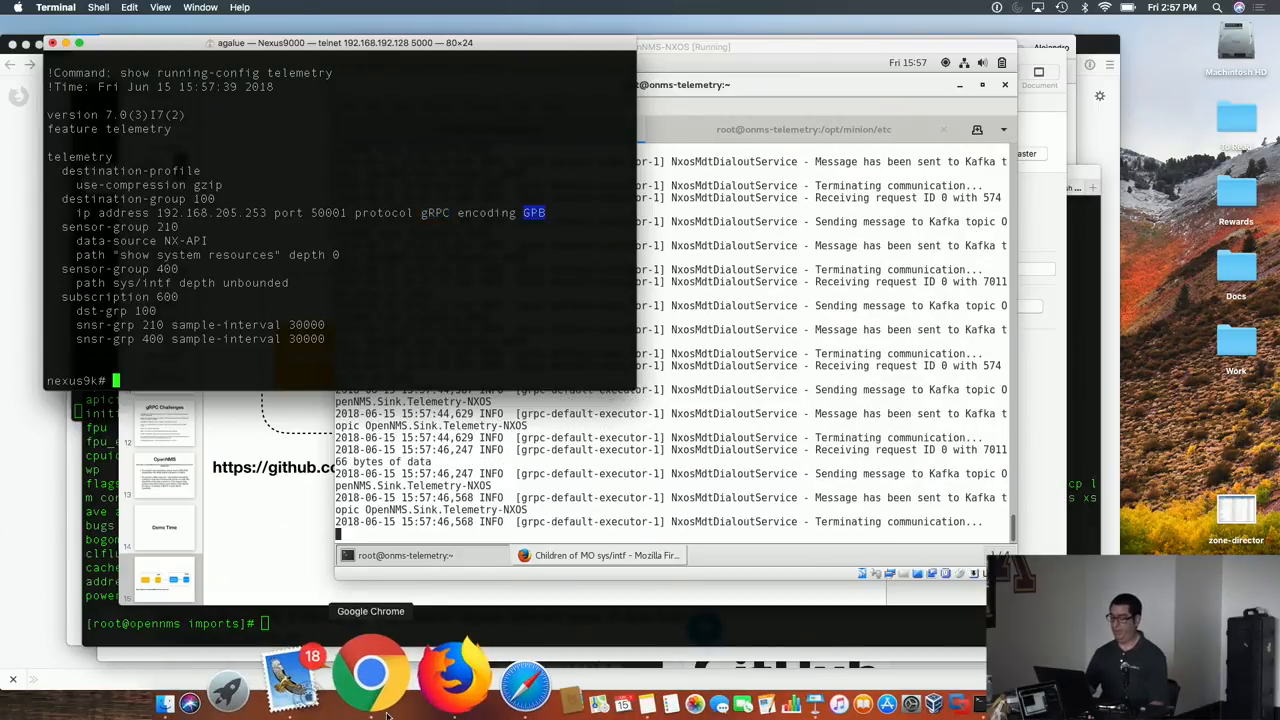
left_click(372, 672)
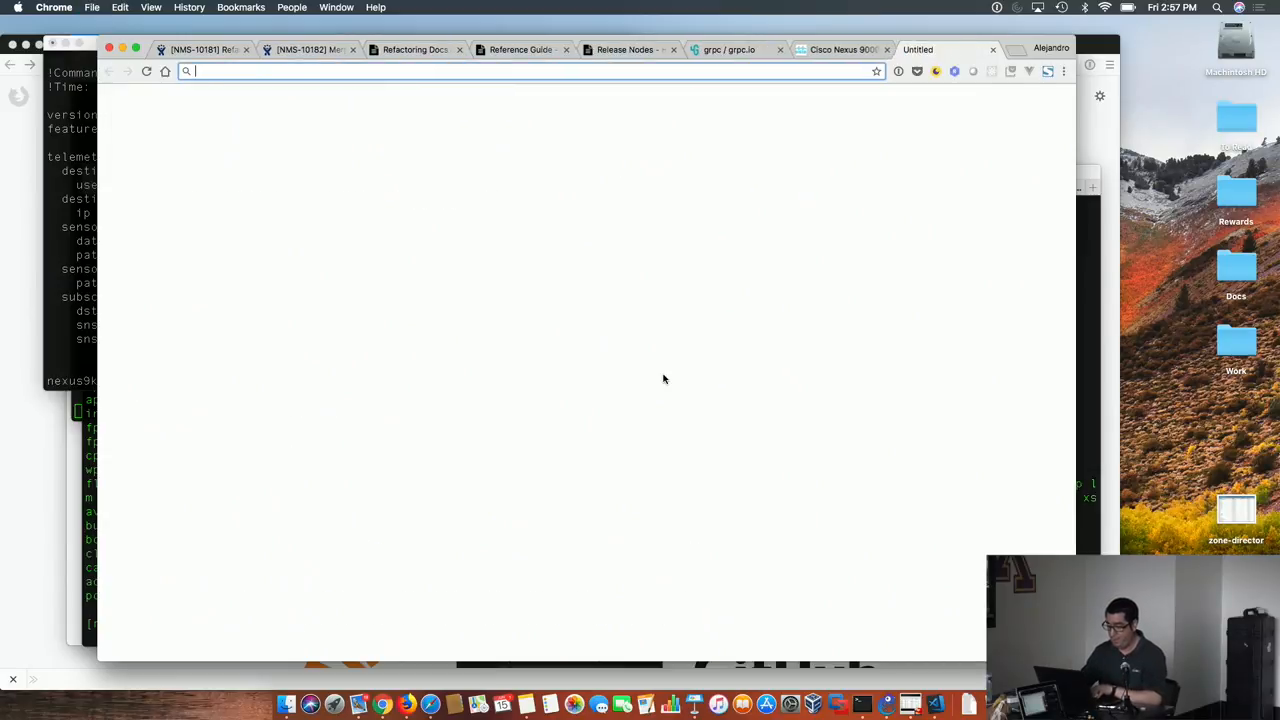
Step: Log in to OpenNMS at opennms1:8980 and list the resource graphs for node nexus9k
type("opennms1:8980/opennms/login.jsp")
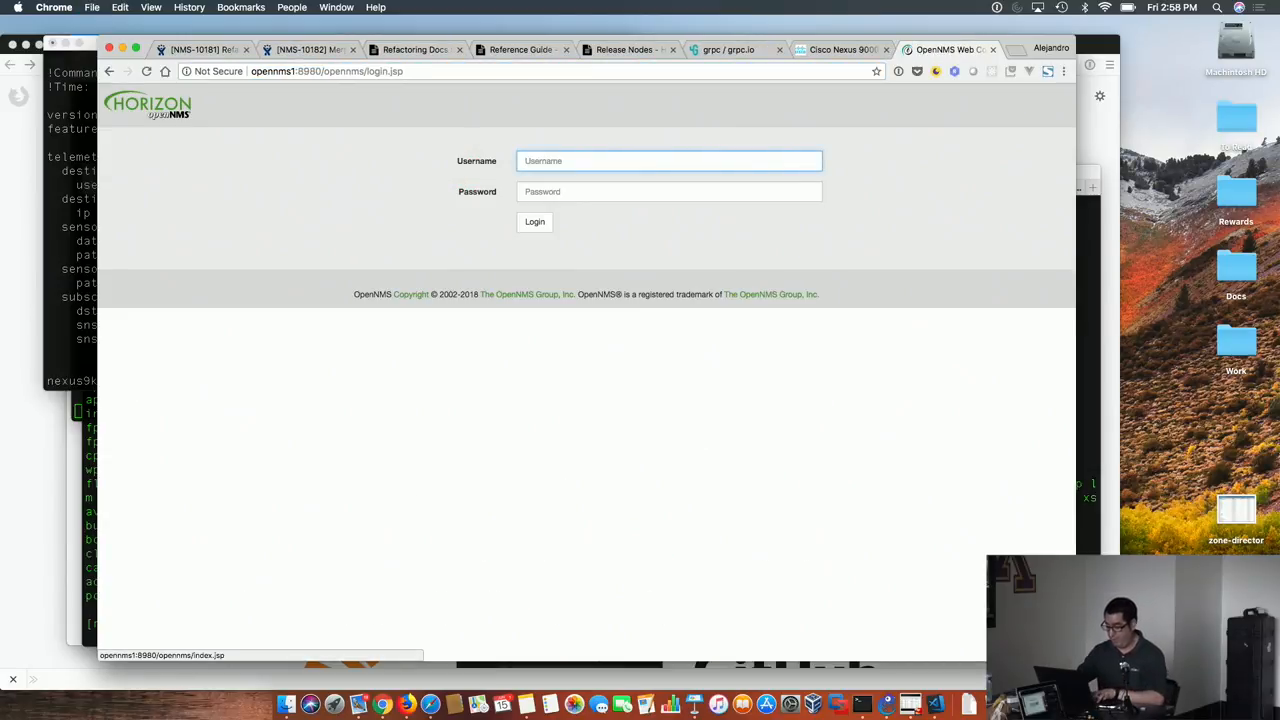
left_click(536, 220)
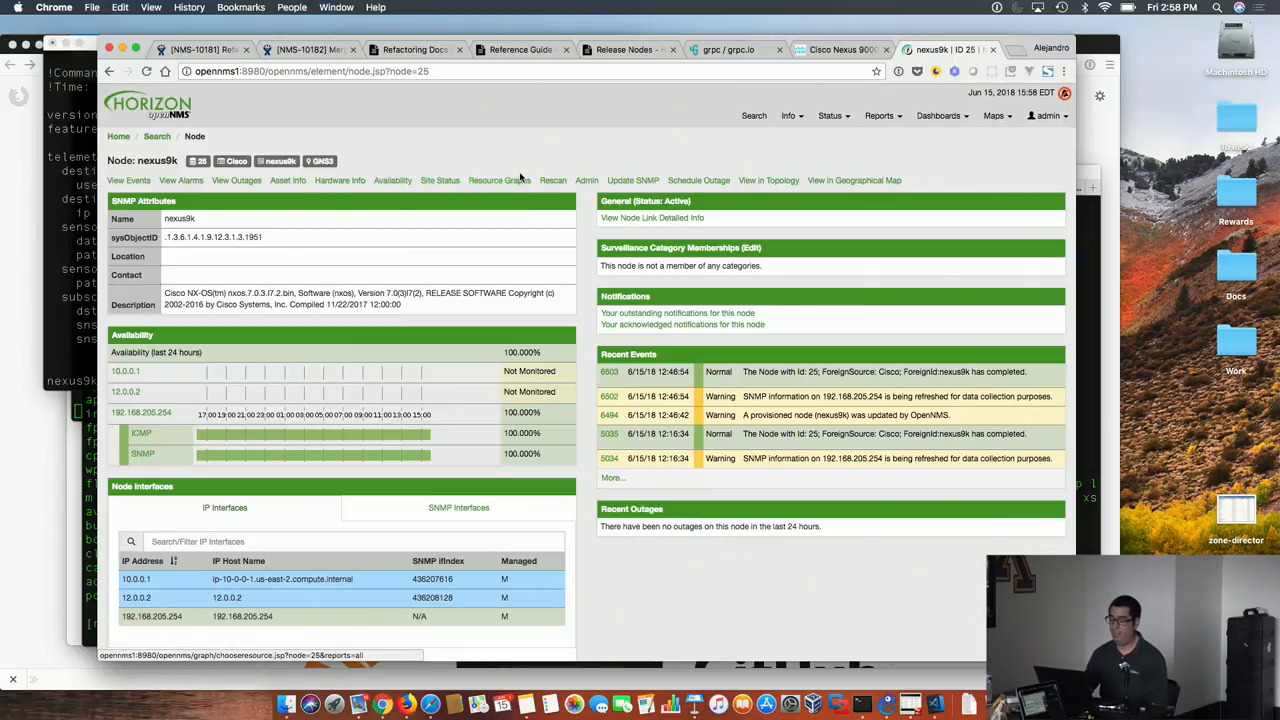
left_click(500, 180)
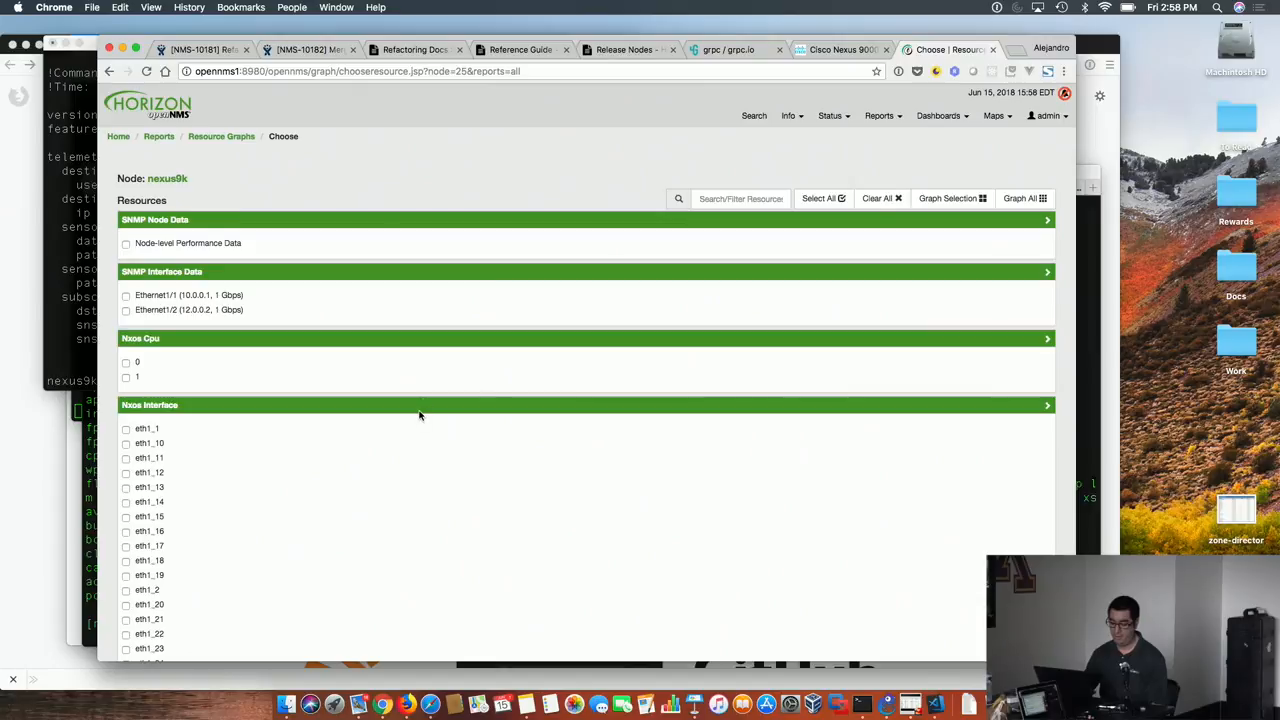
scroll("down", 3)
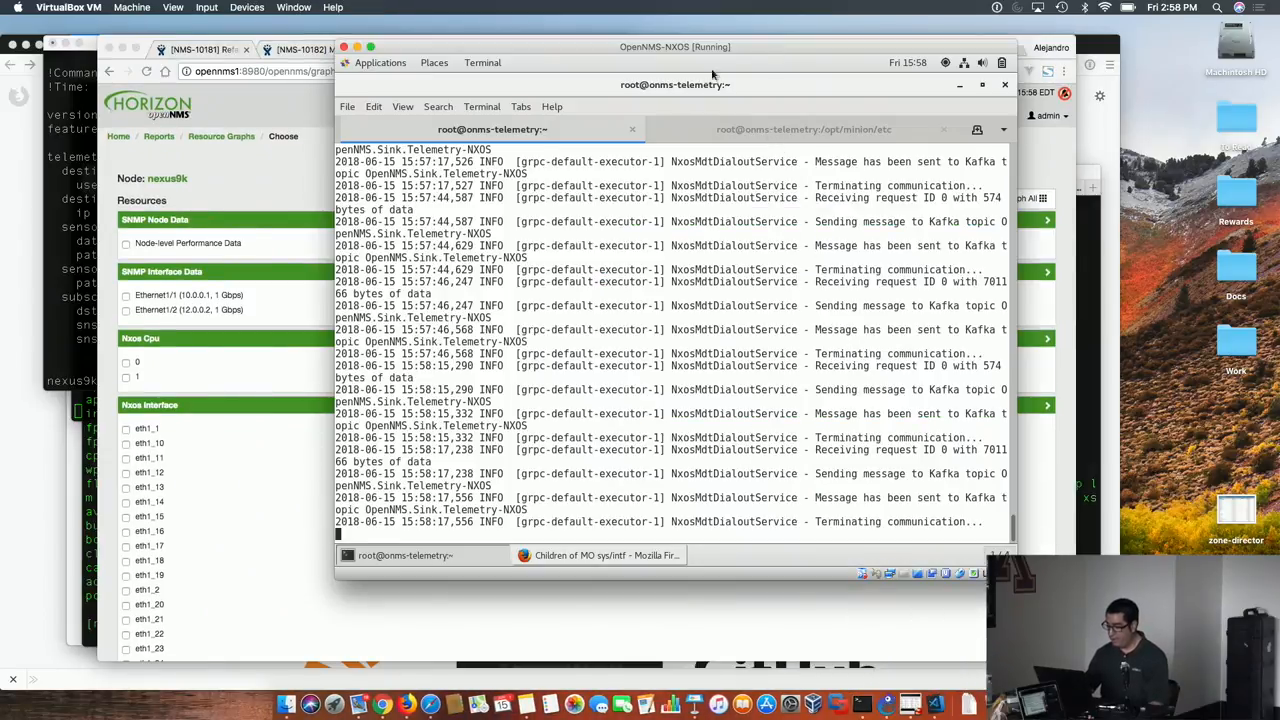
Step: Check git status in the Minion config directory and review the telemetry service log
left_click(804, 128)
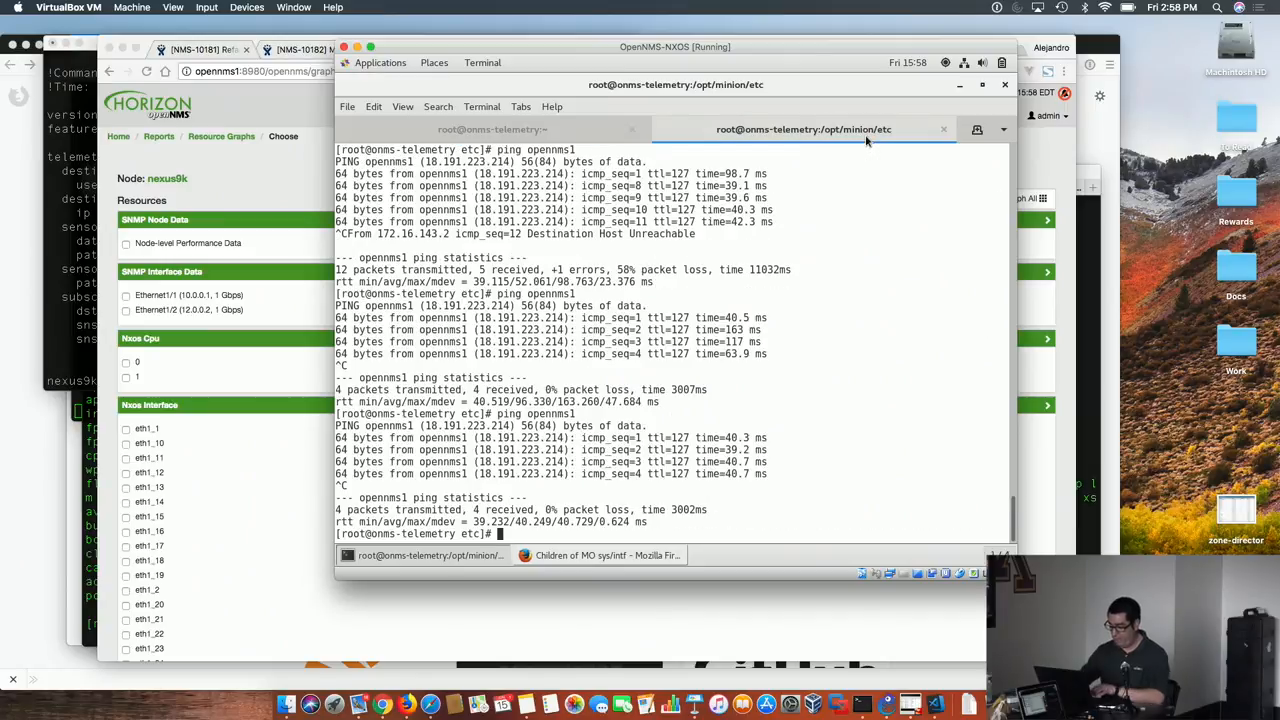
type("git s")
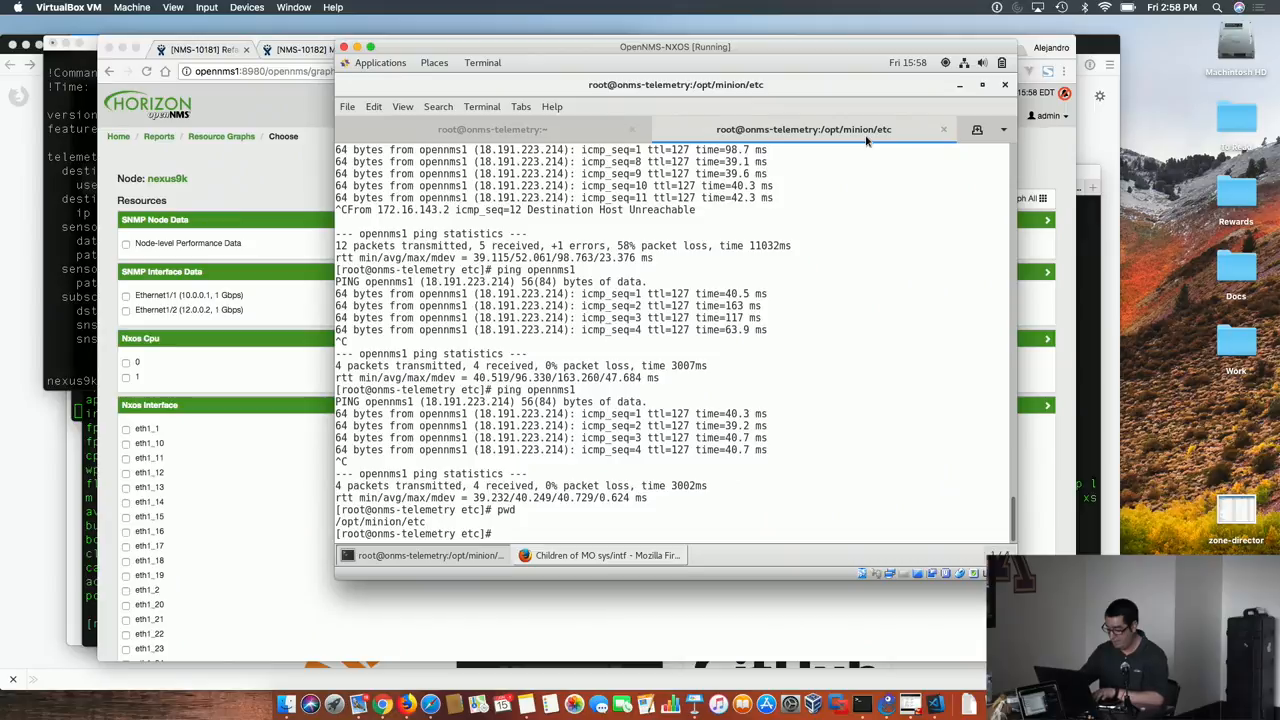
type("git sta")
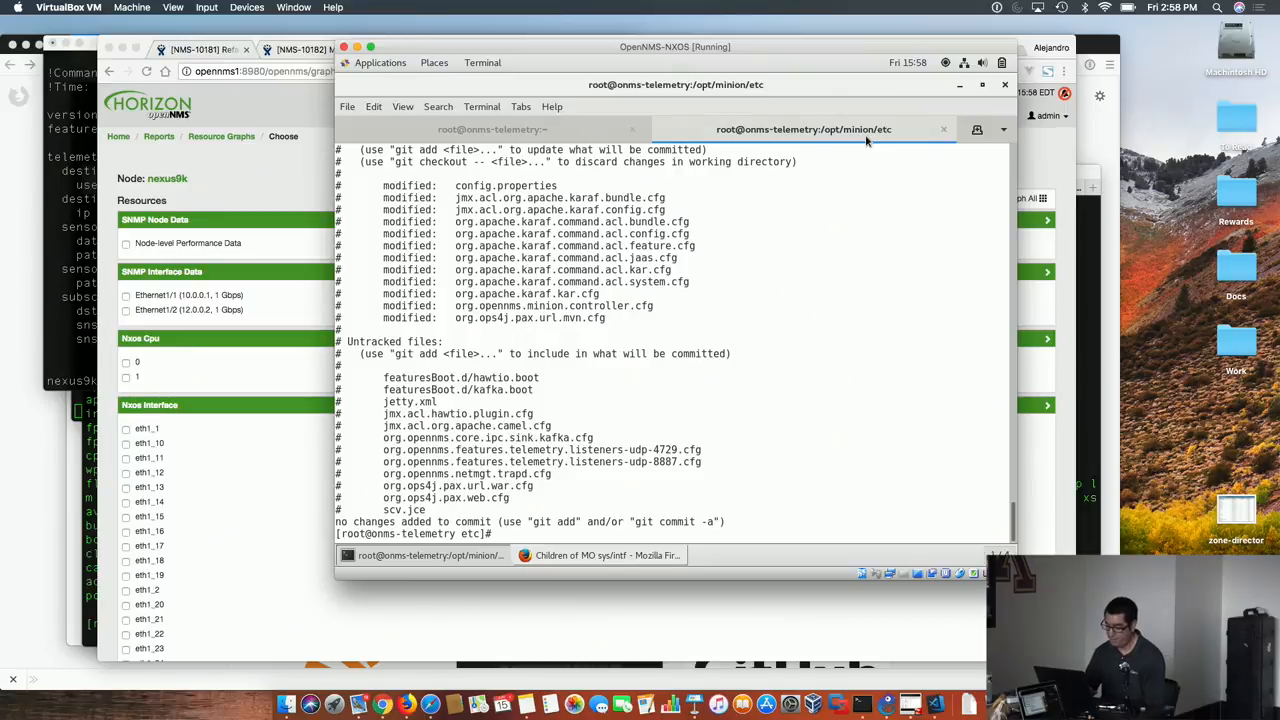
left_click(492, 128)
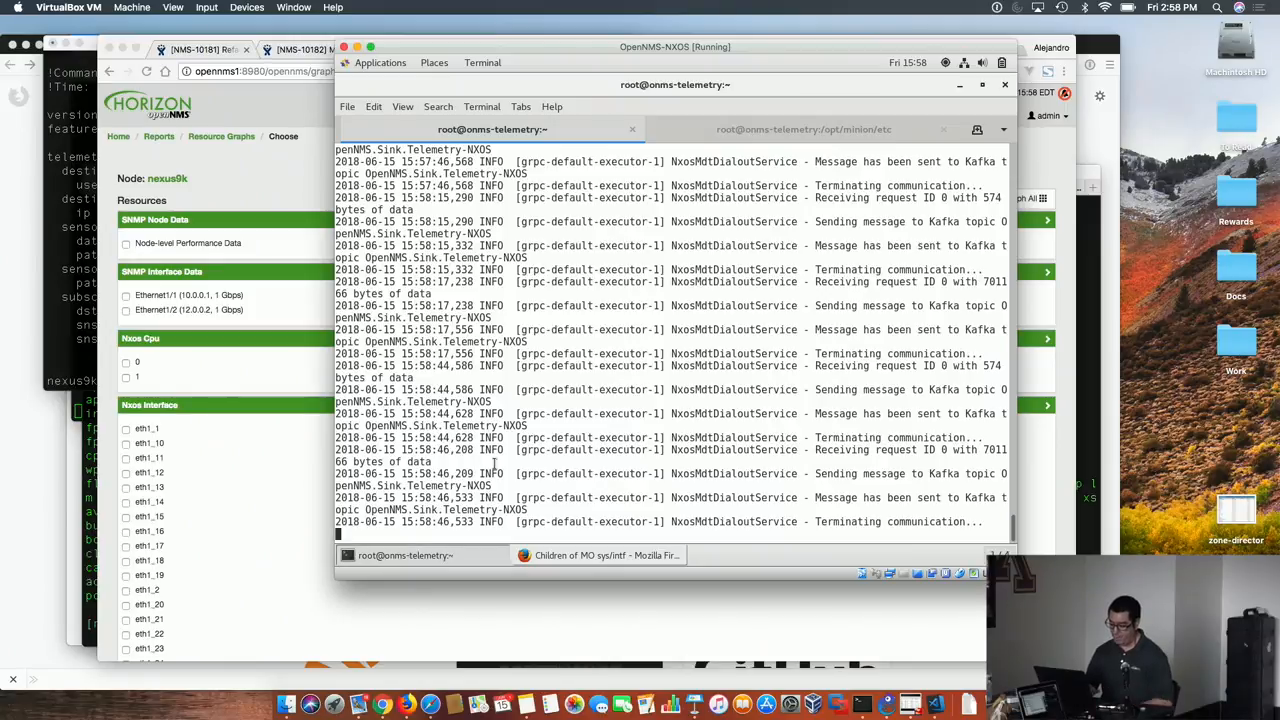
Step: Bring up the nxos-telemetry-to-kafka repository page on GitHub
left_click(420, 690)
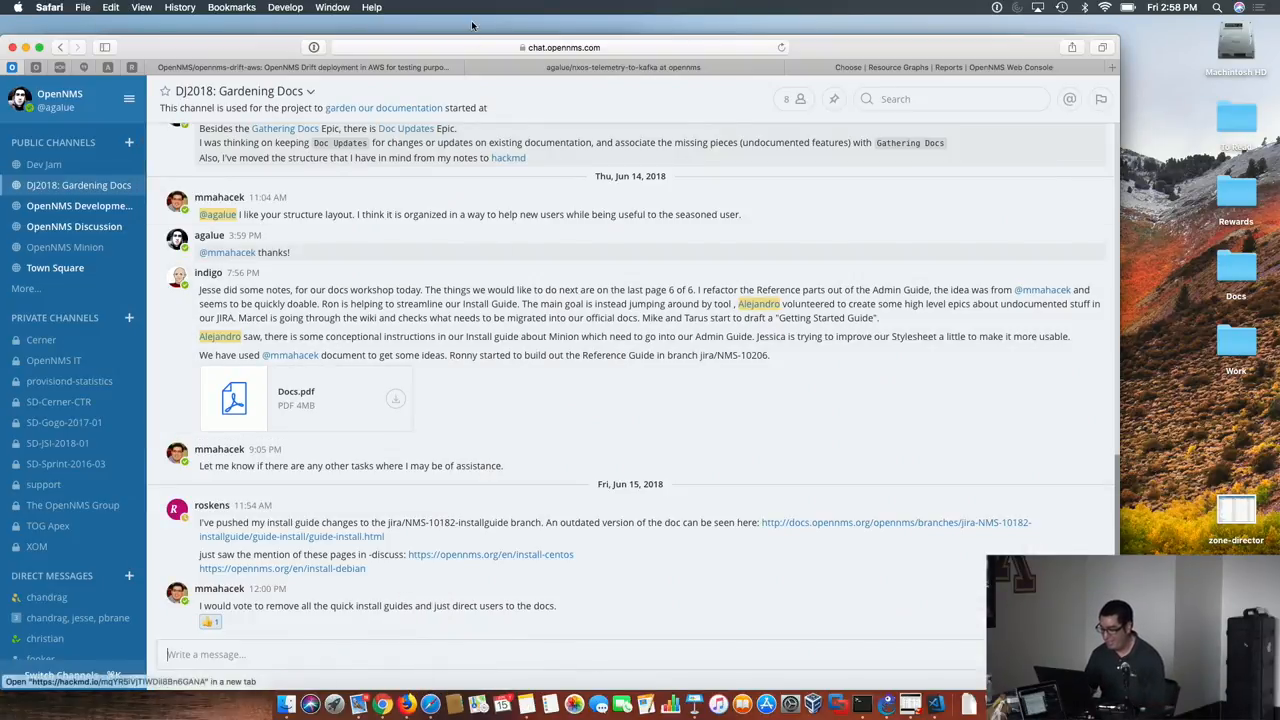
left_click(622, 68)
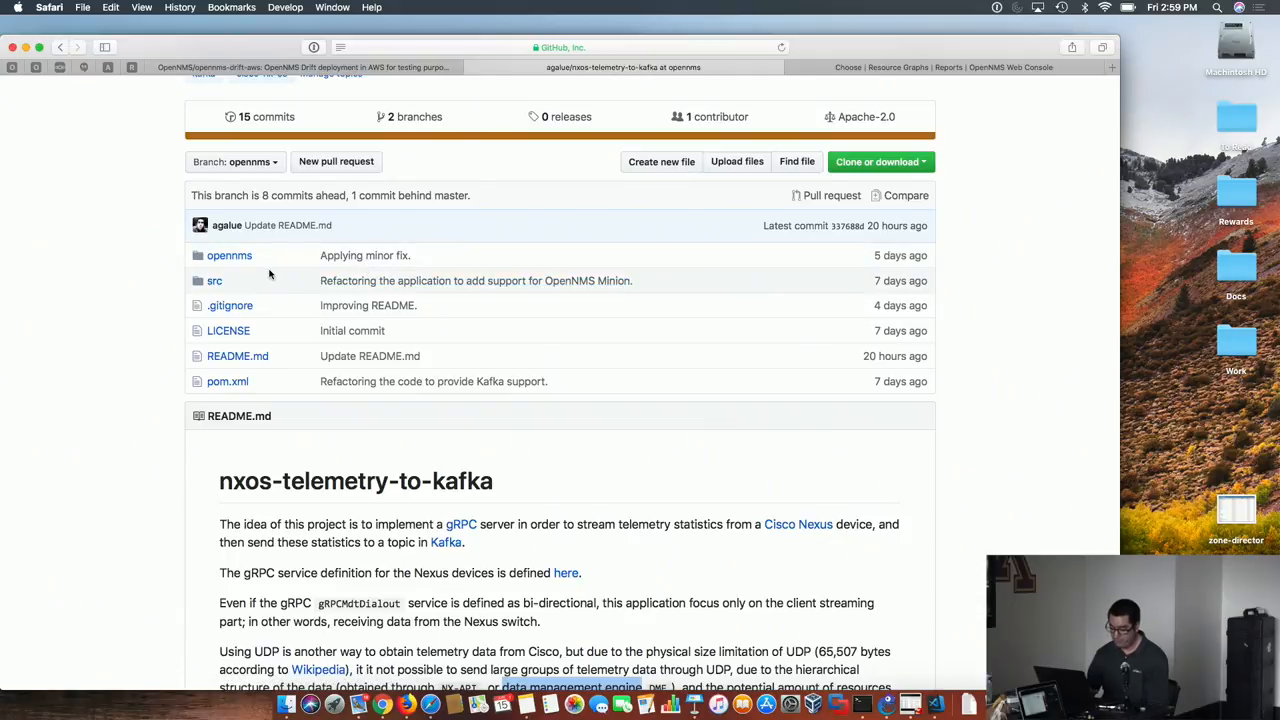
Step: Browse into src/main/java grpc server package and show Grpc2Kafka.java
left_click(214, 280)
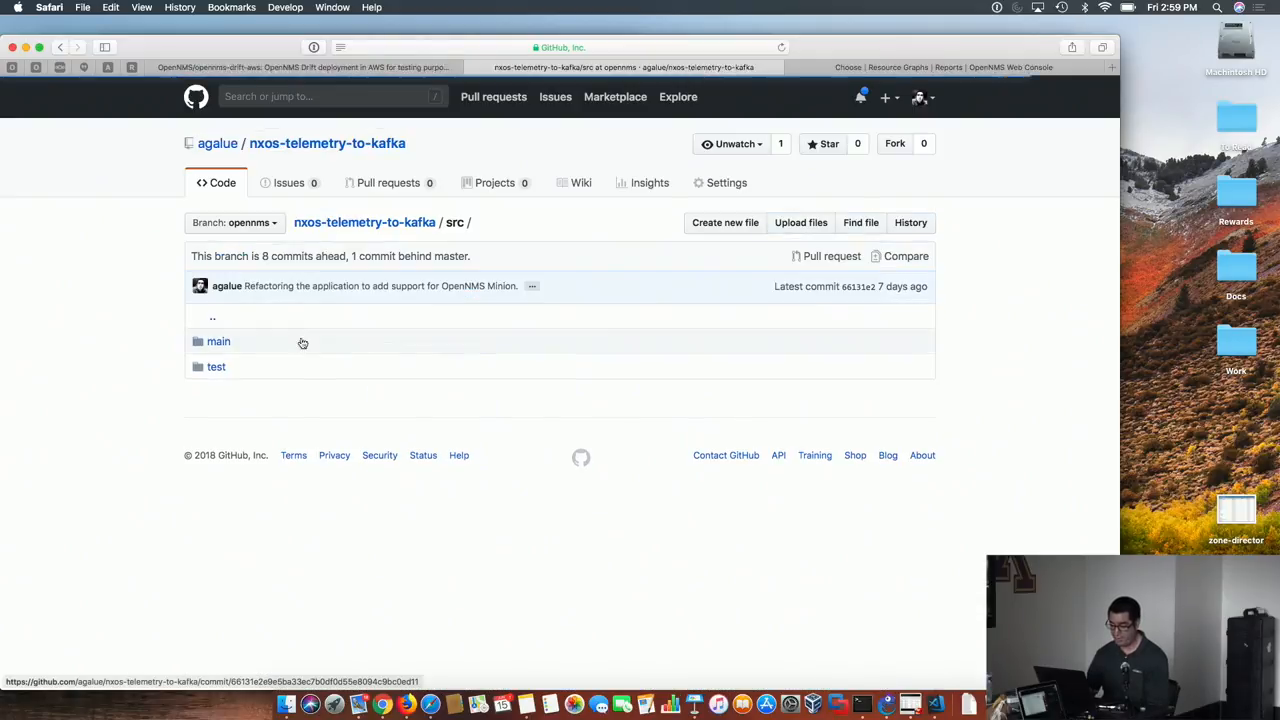
left_click(218, 340)
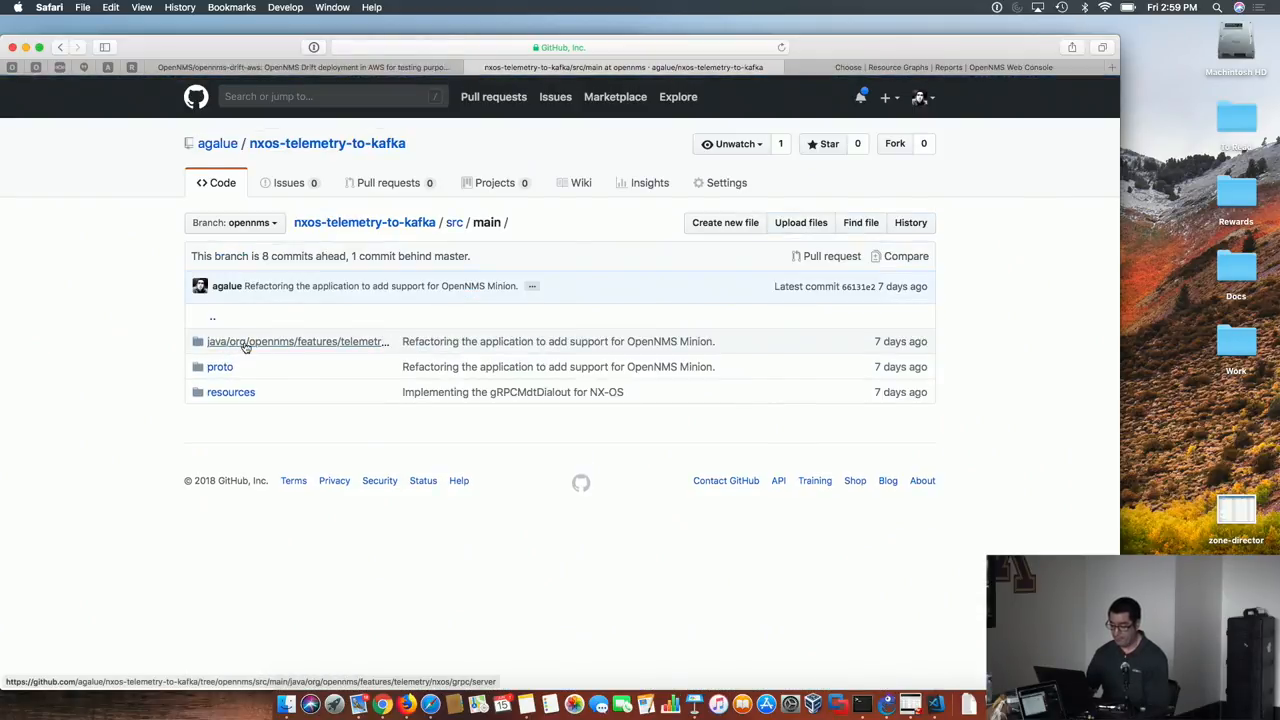
left_click(296, 340)
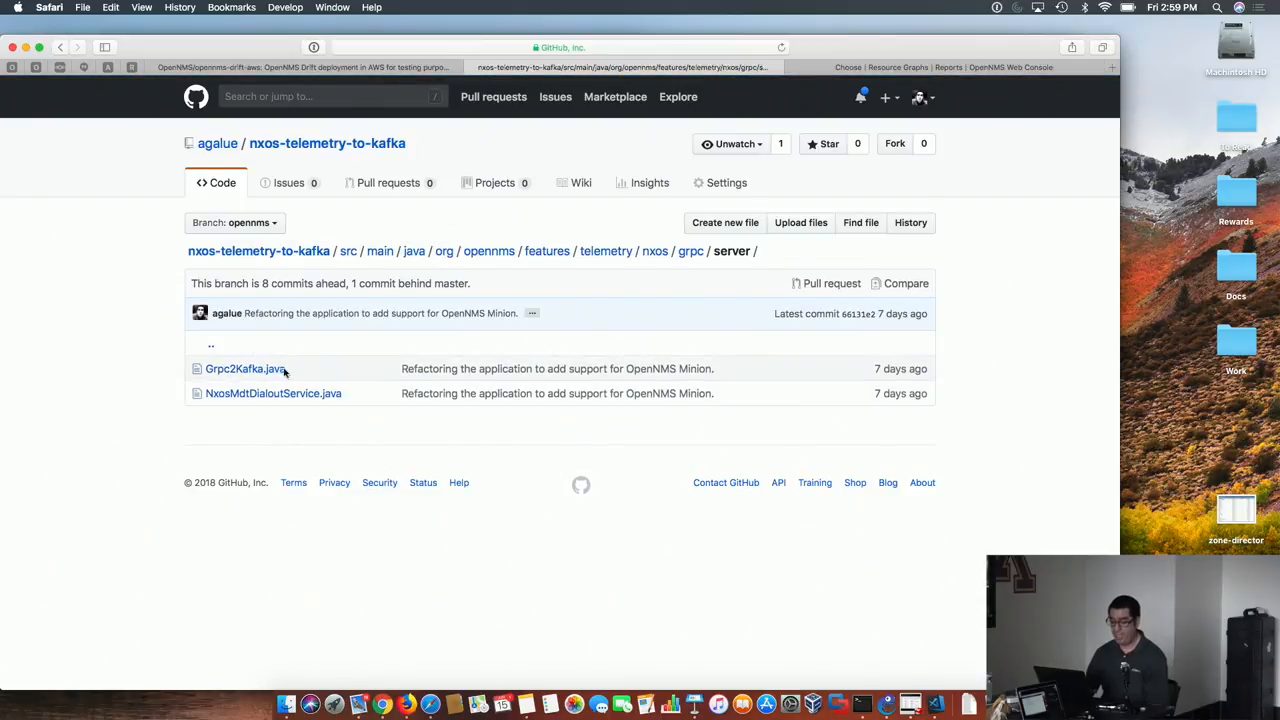
left_click(244, 368)
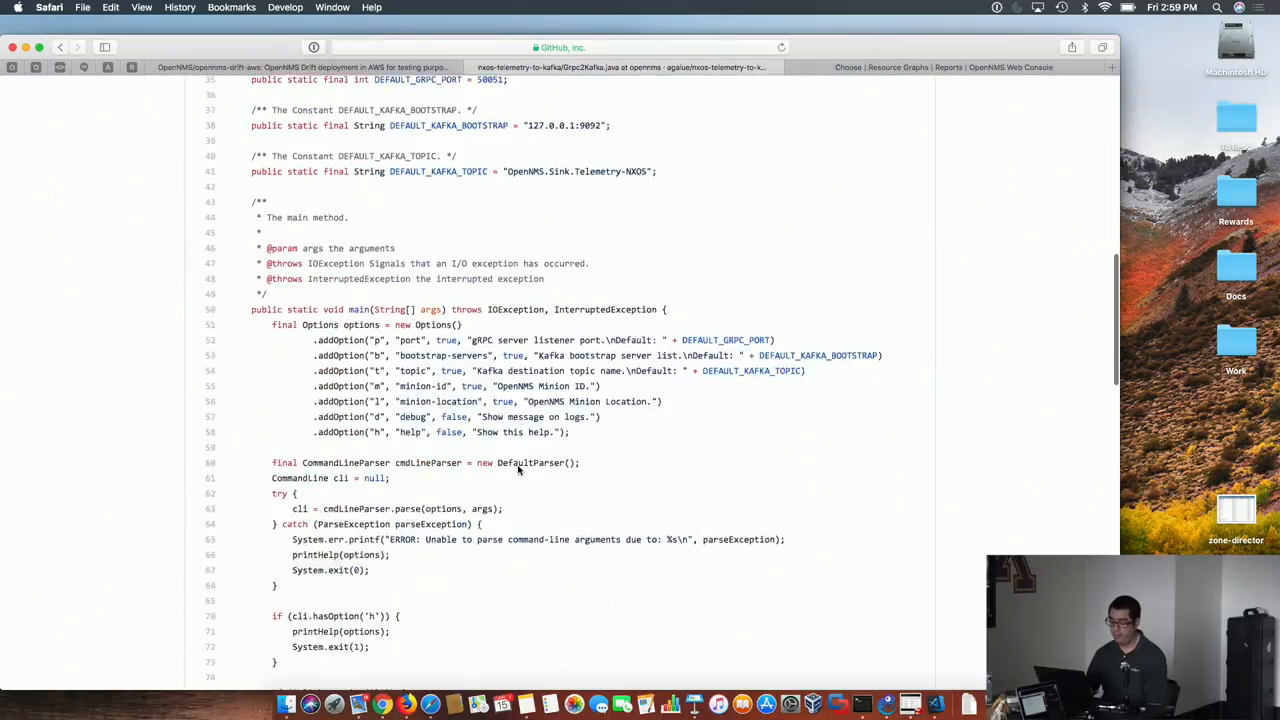
Step: Read through Grpc2Kafka.java and highlight the NxosMdtDialoutService class it uses
scroll("down", 3)
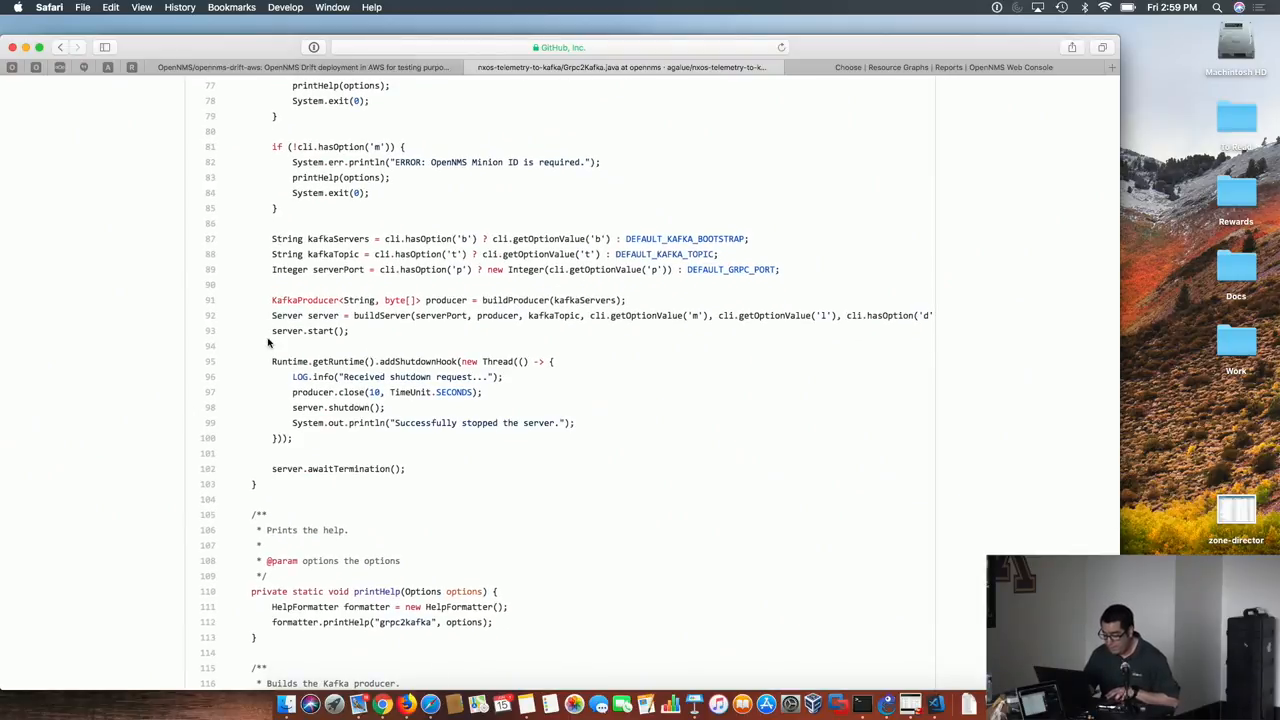
scroll("down", 3)
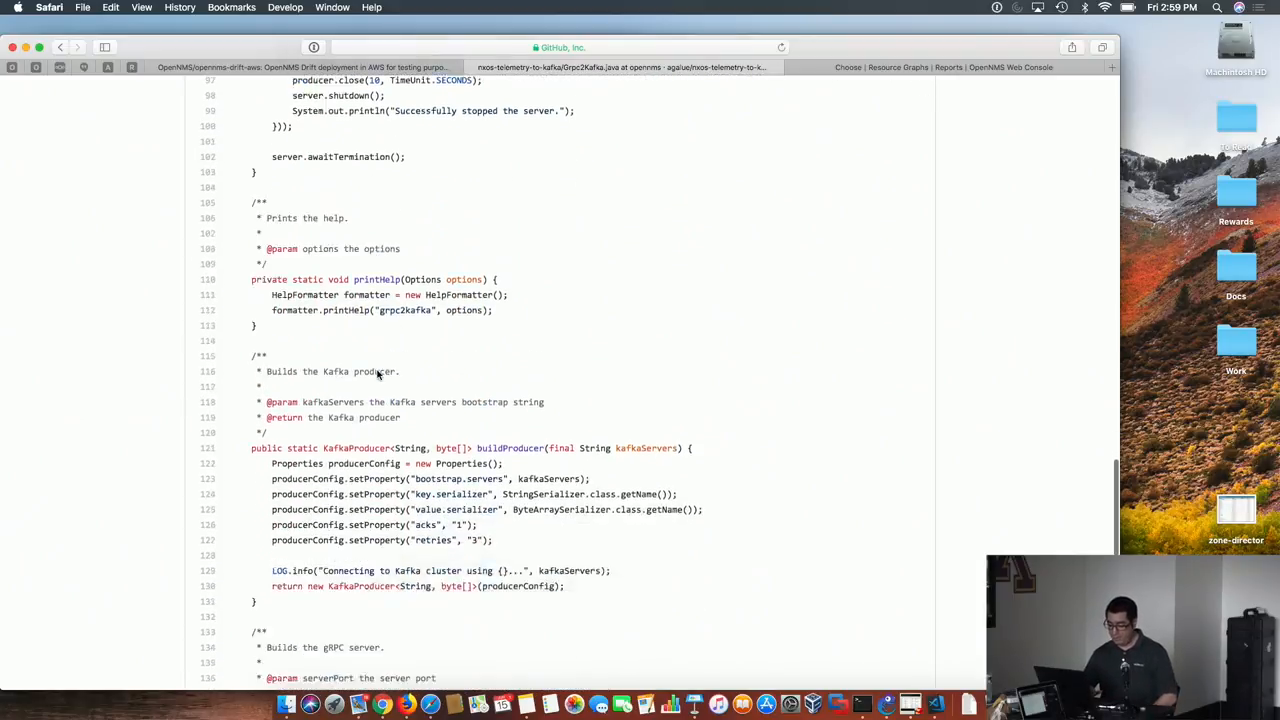
scroll("down", 3)
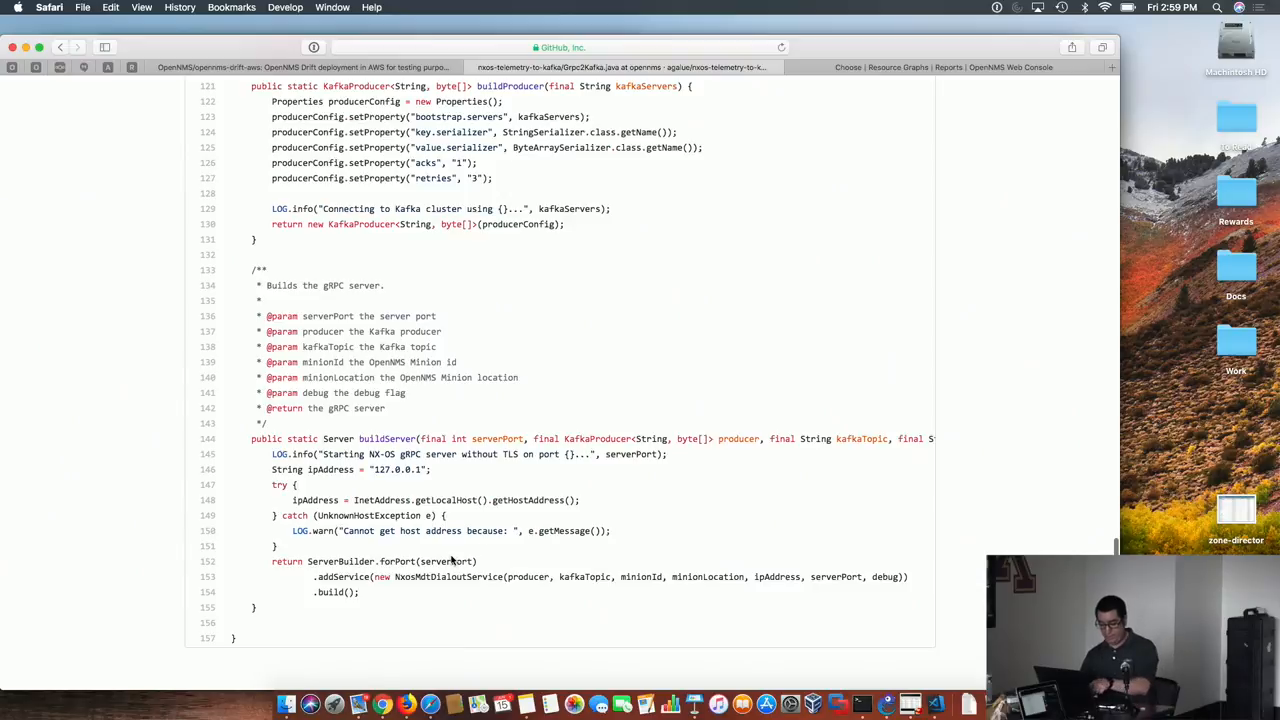
double_click(448, 576)
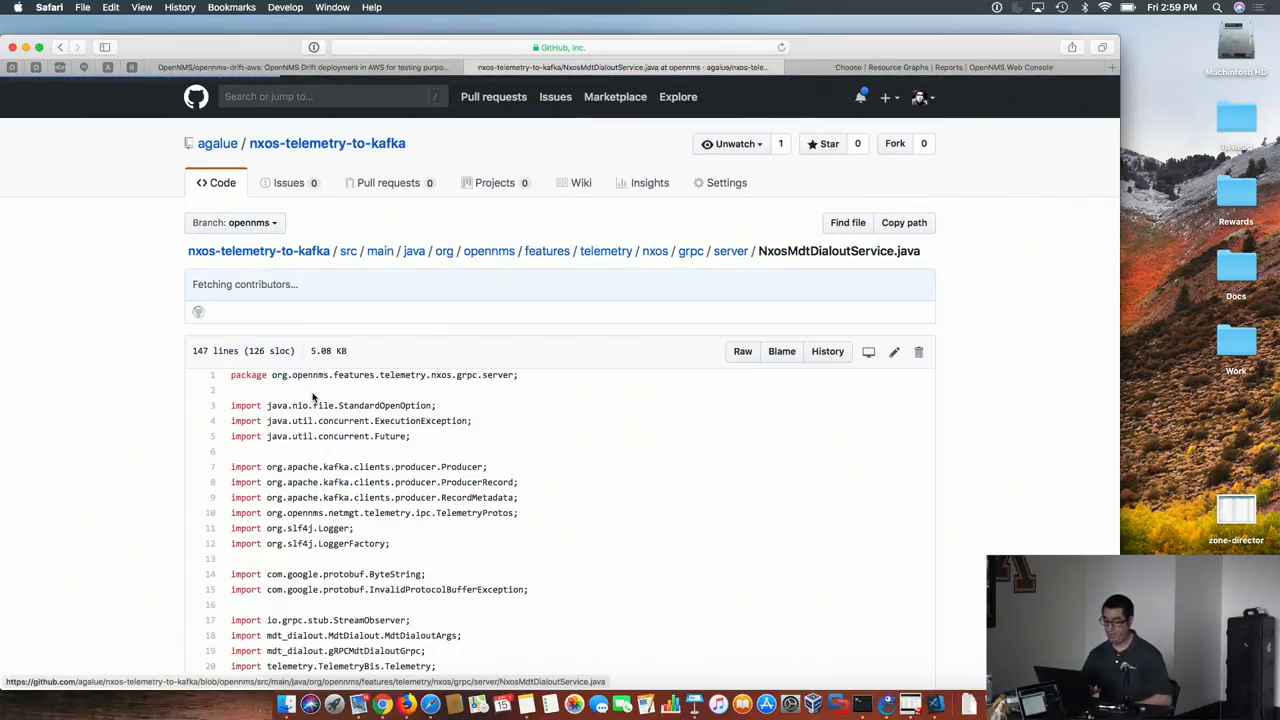
scroll("down", 3)
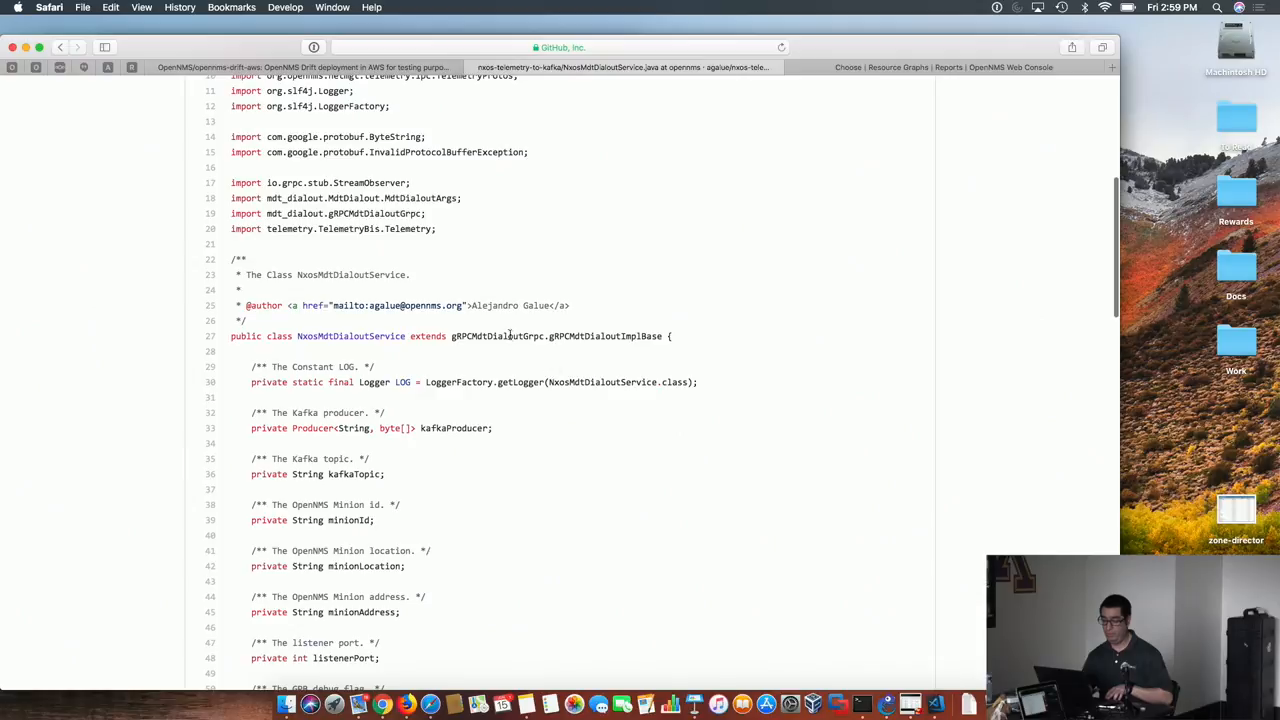
double_click(556, 336)
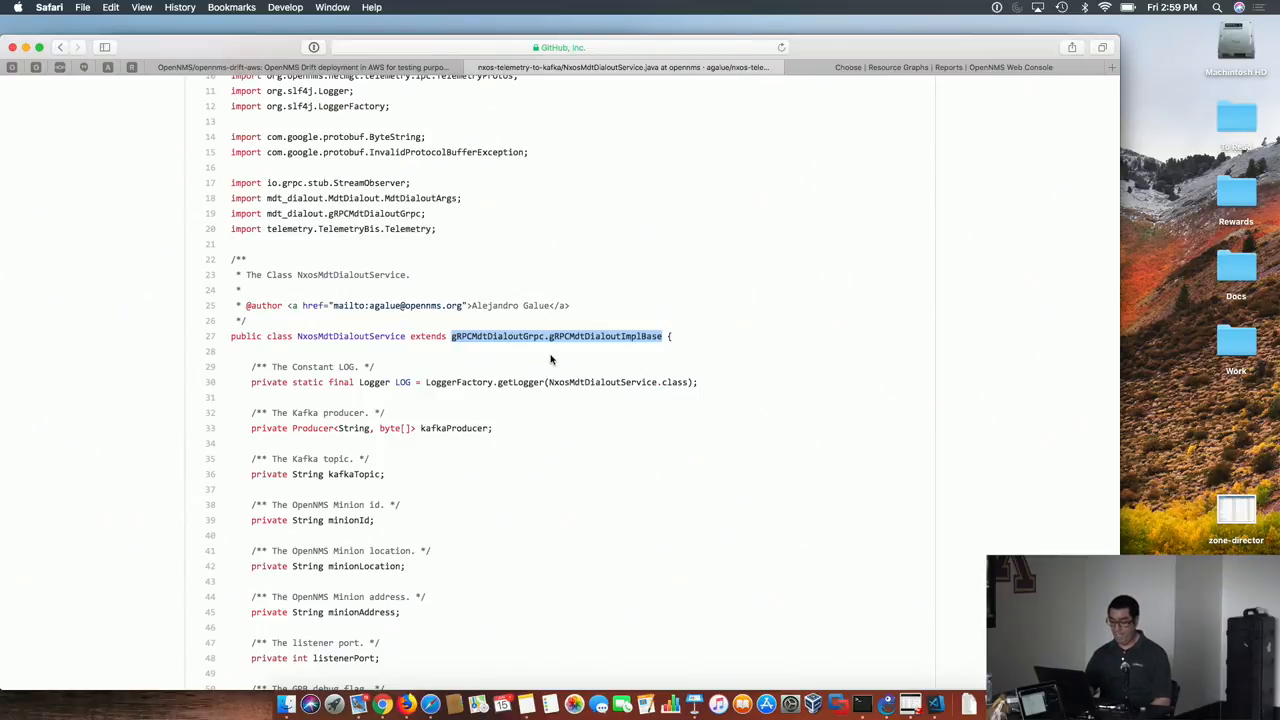
scroll("down", 3)
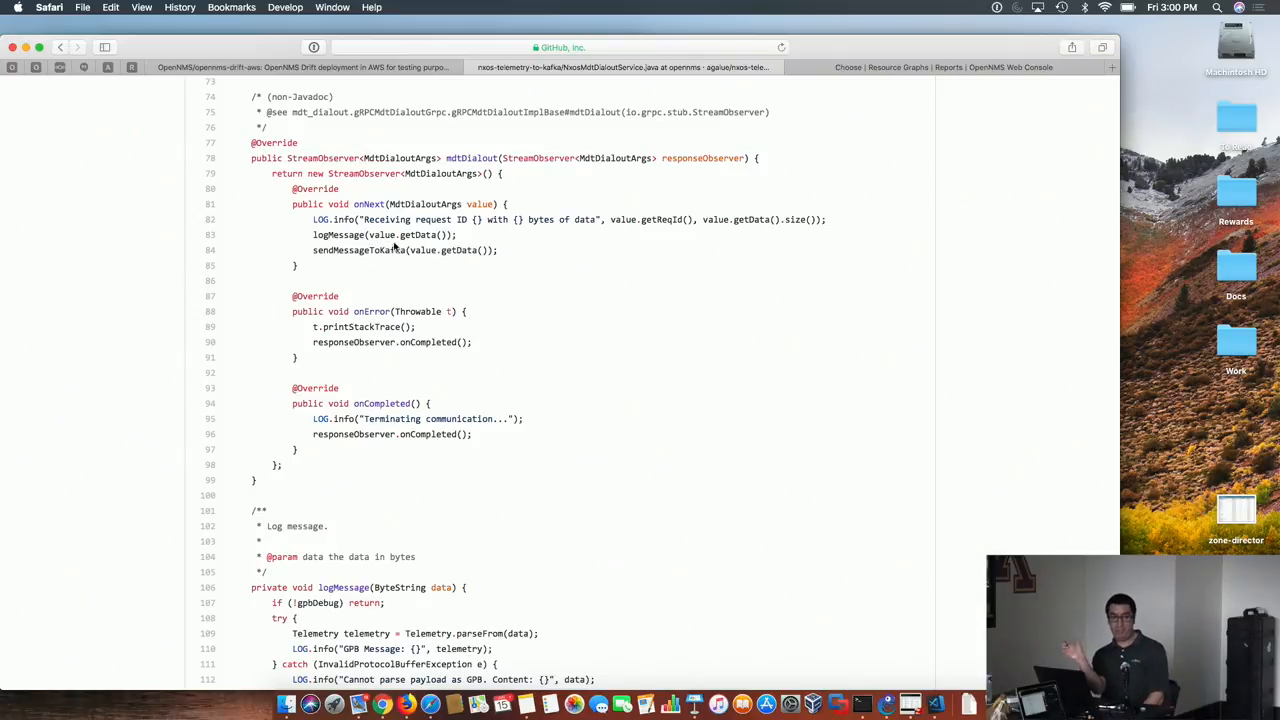
scroll("down", 3)
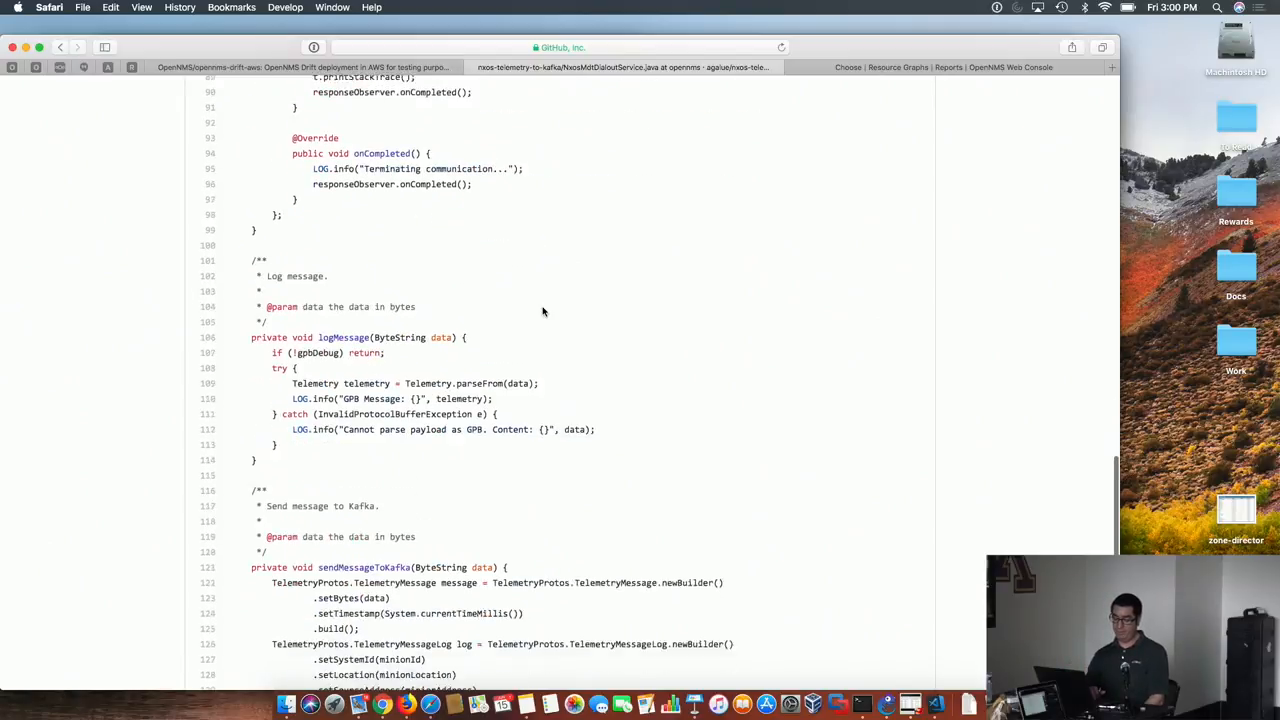
scroll("down", 3)
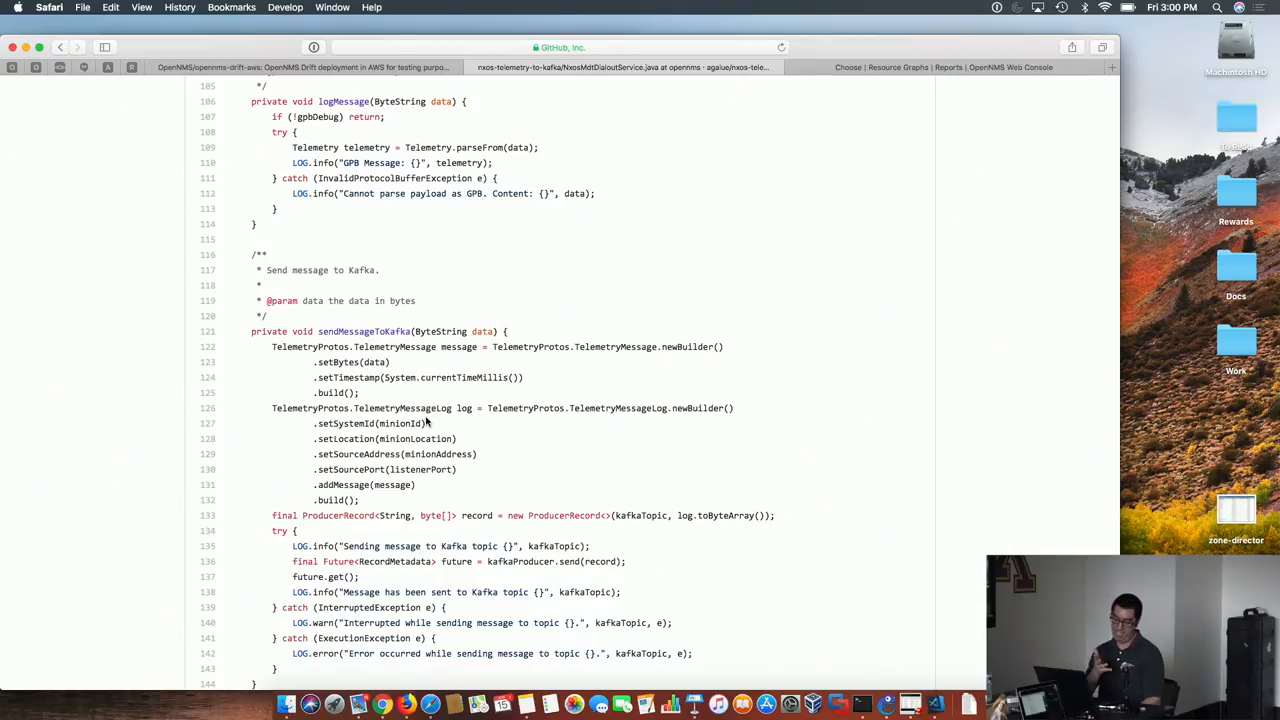
scroll("down", 3)
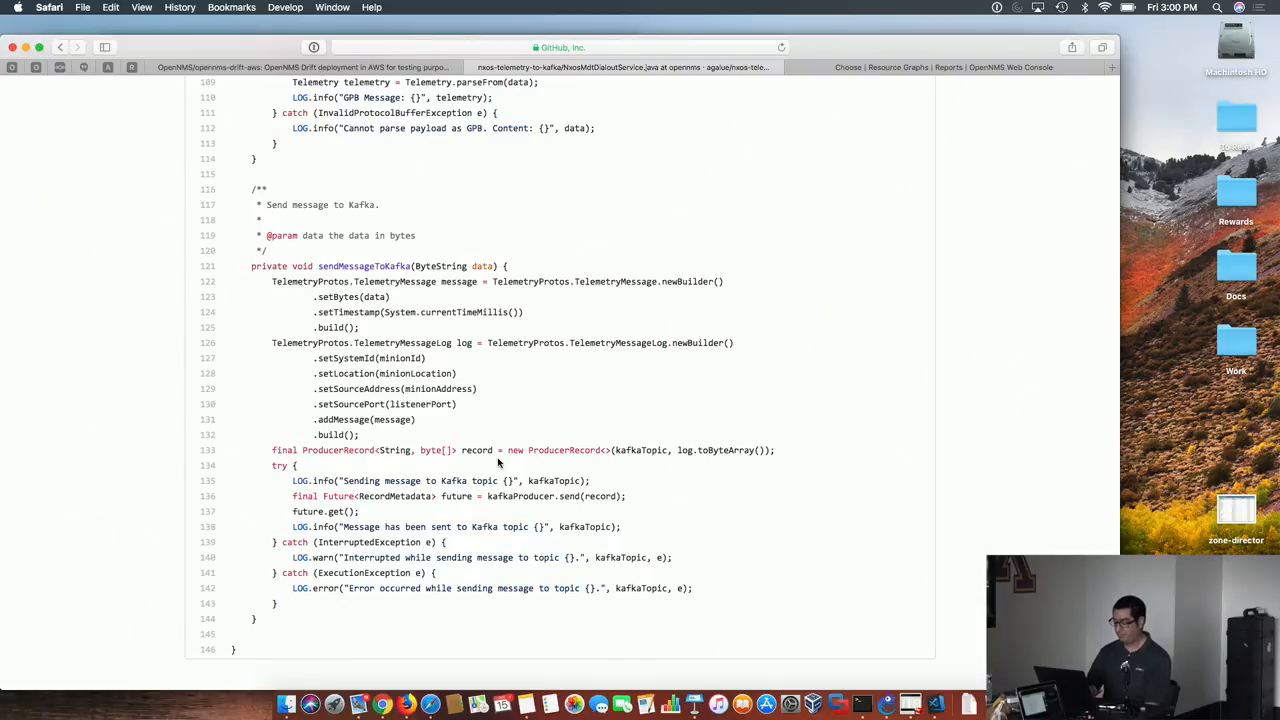
scroll("up", 3)
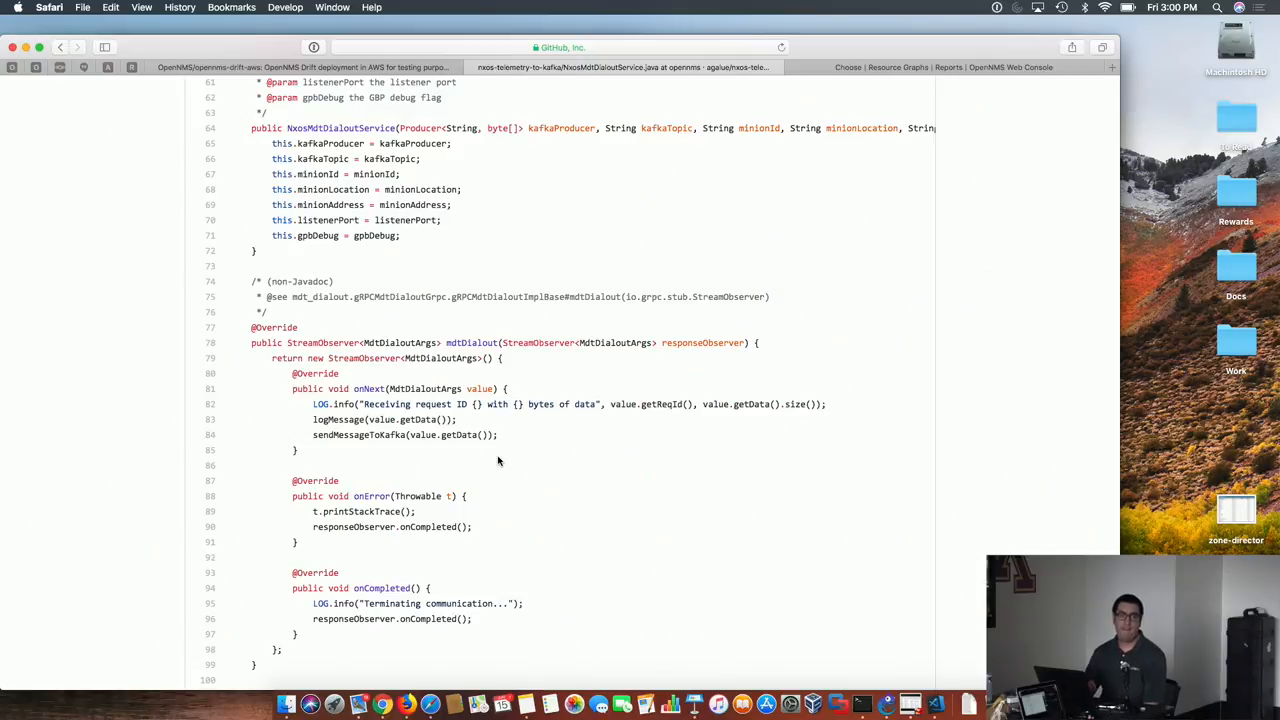
mouse_move(712, 368)
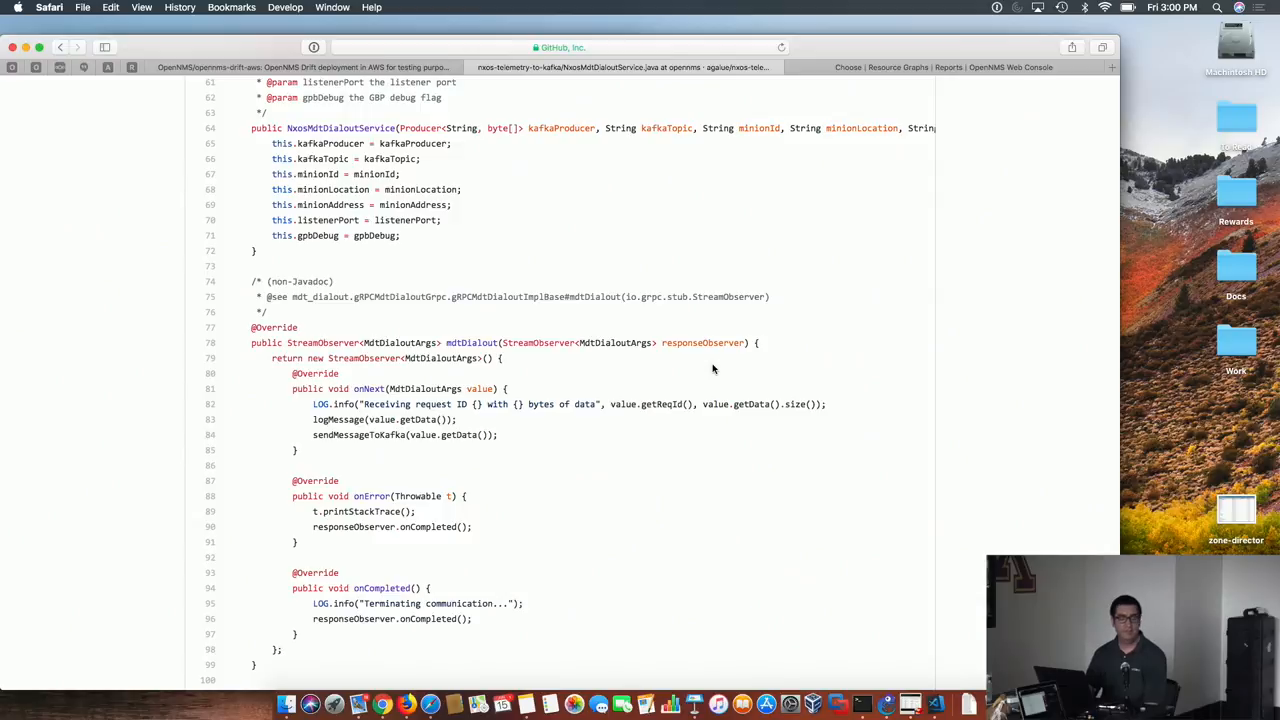
mouse_move(504, 292)
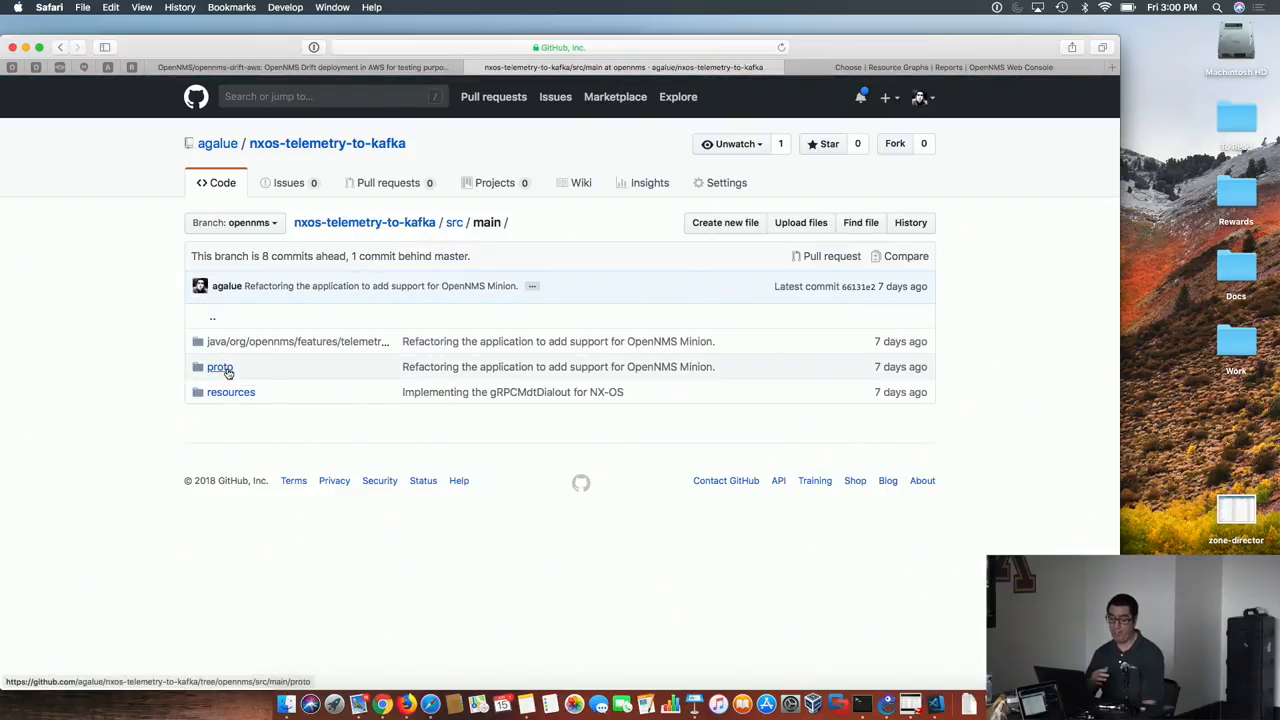
Step: Show mdt_dialout.proto with the gRPCMdtDialout service and MdtDialoutArgs message
left_click(220, 368)
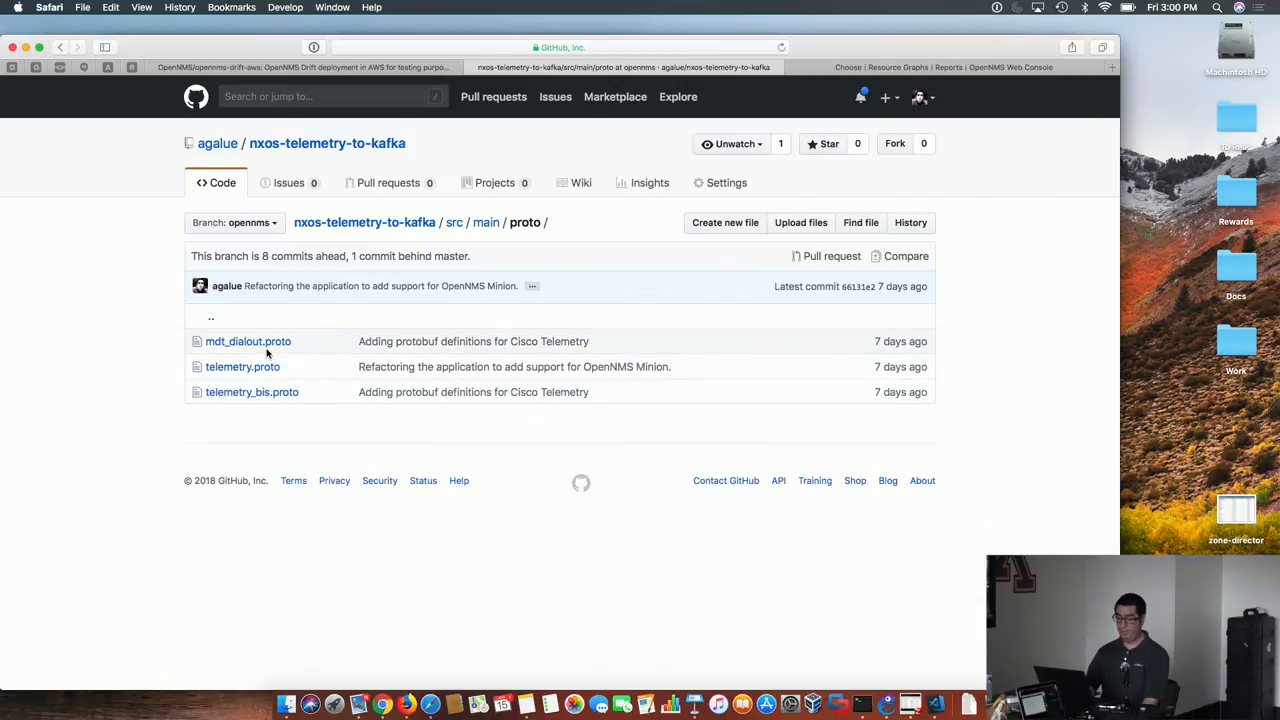
left_click(248, 340)
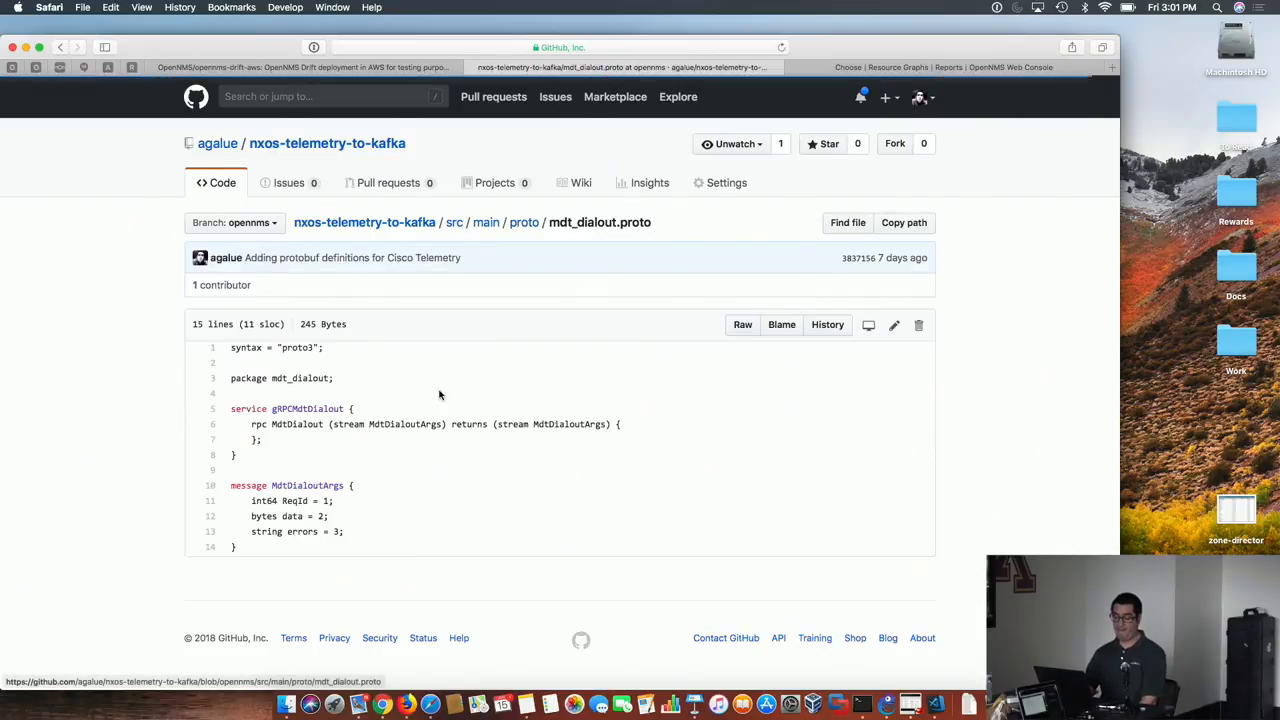
mouse_move(276, 468)
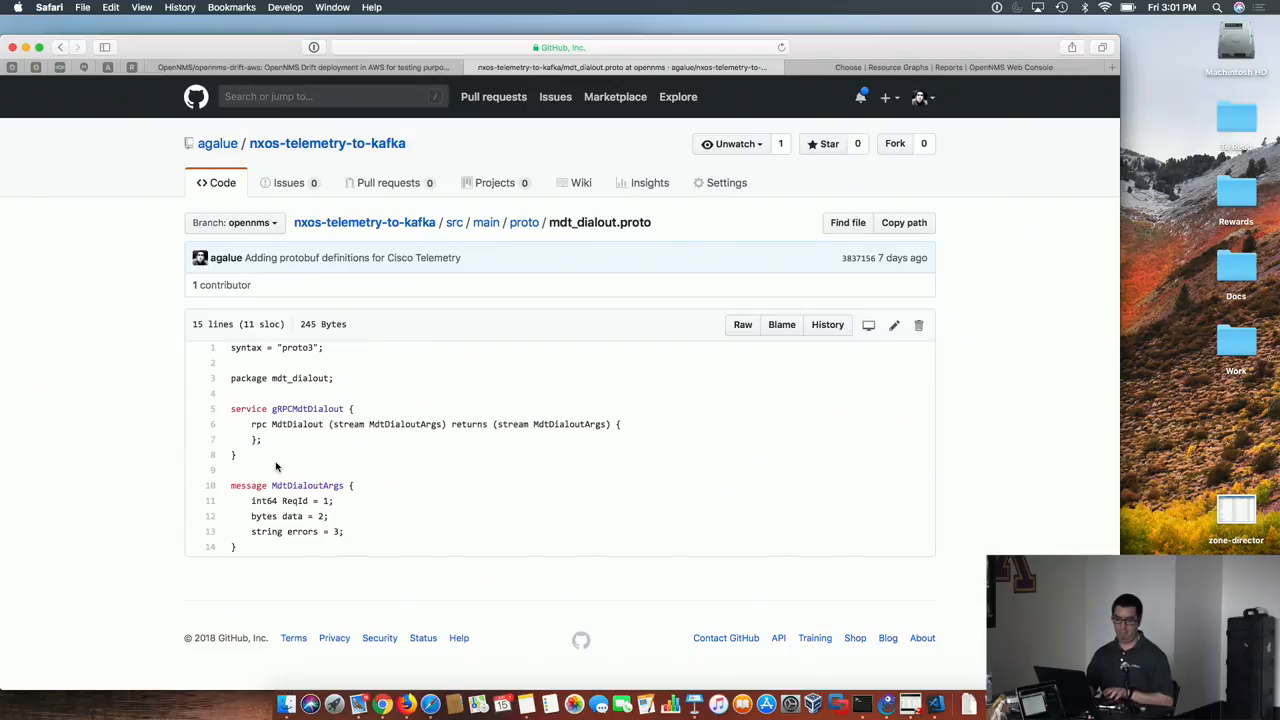
mouse_move(500, 412)
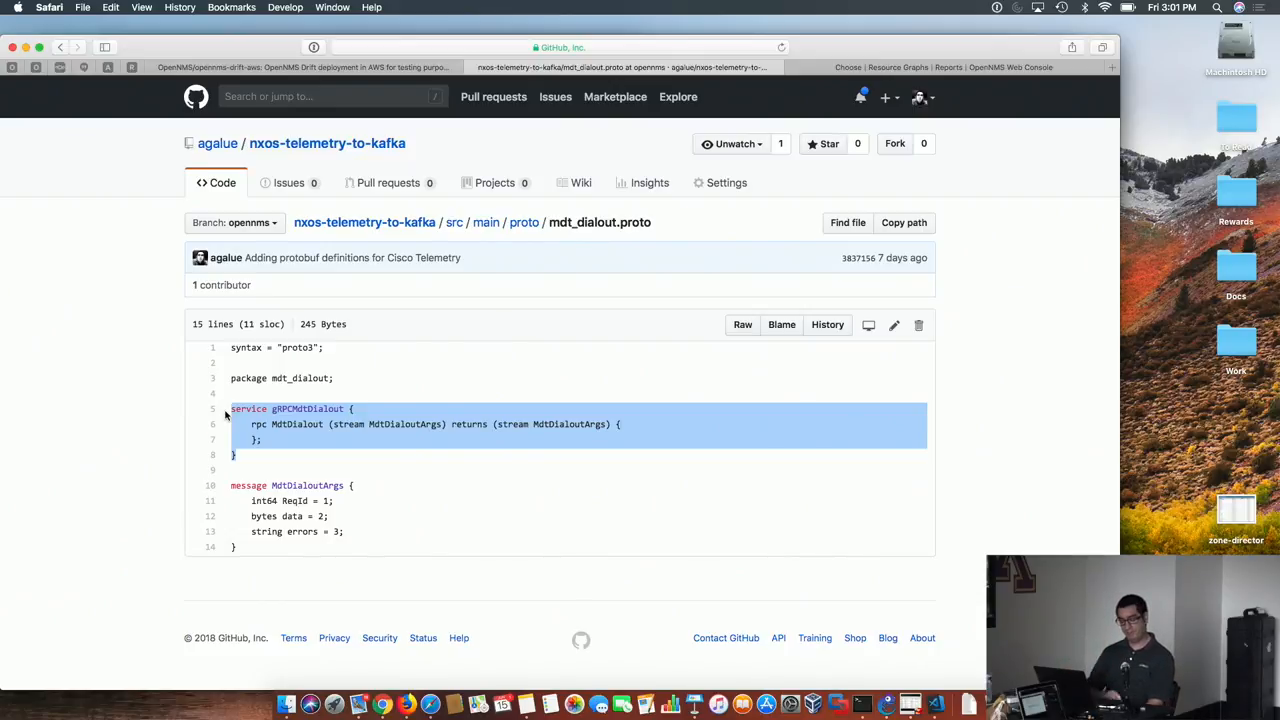
left_click(388, 424)
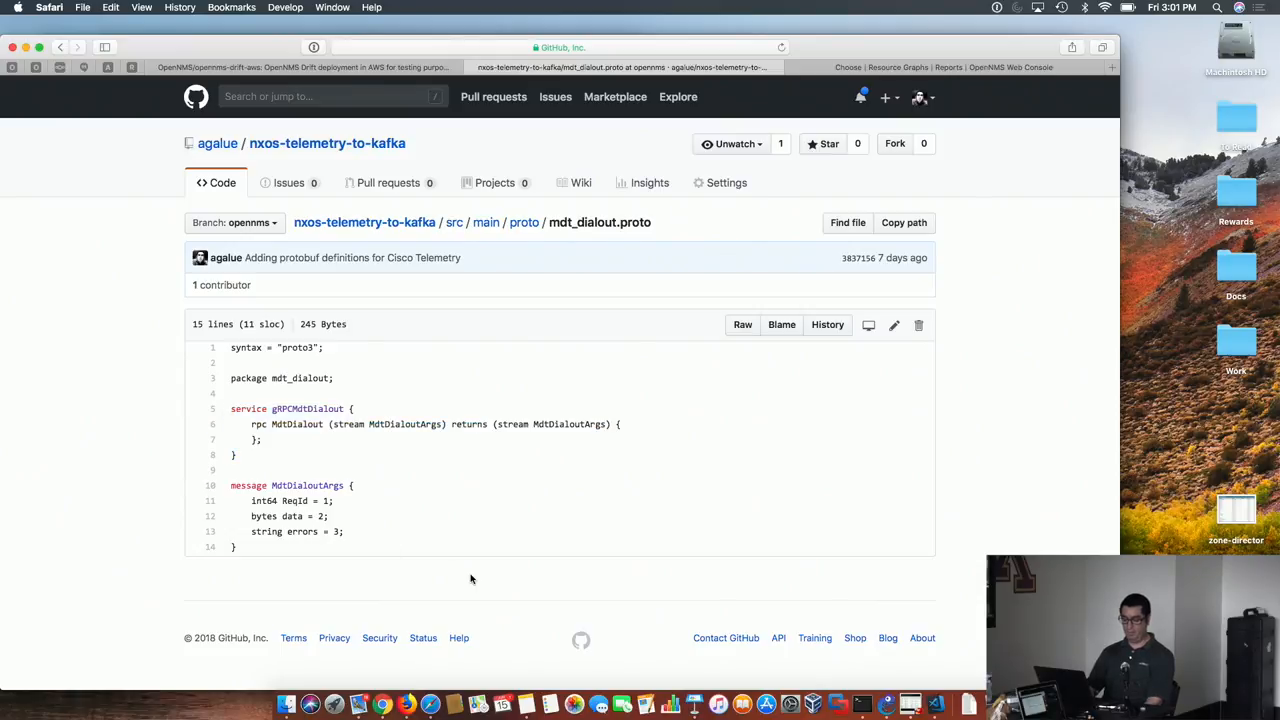
mouse_move(398, 464)
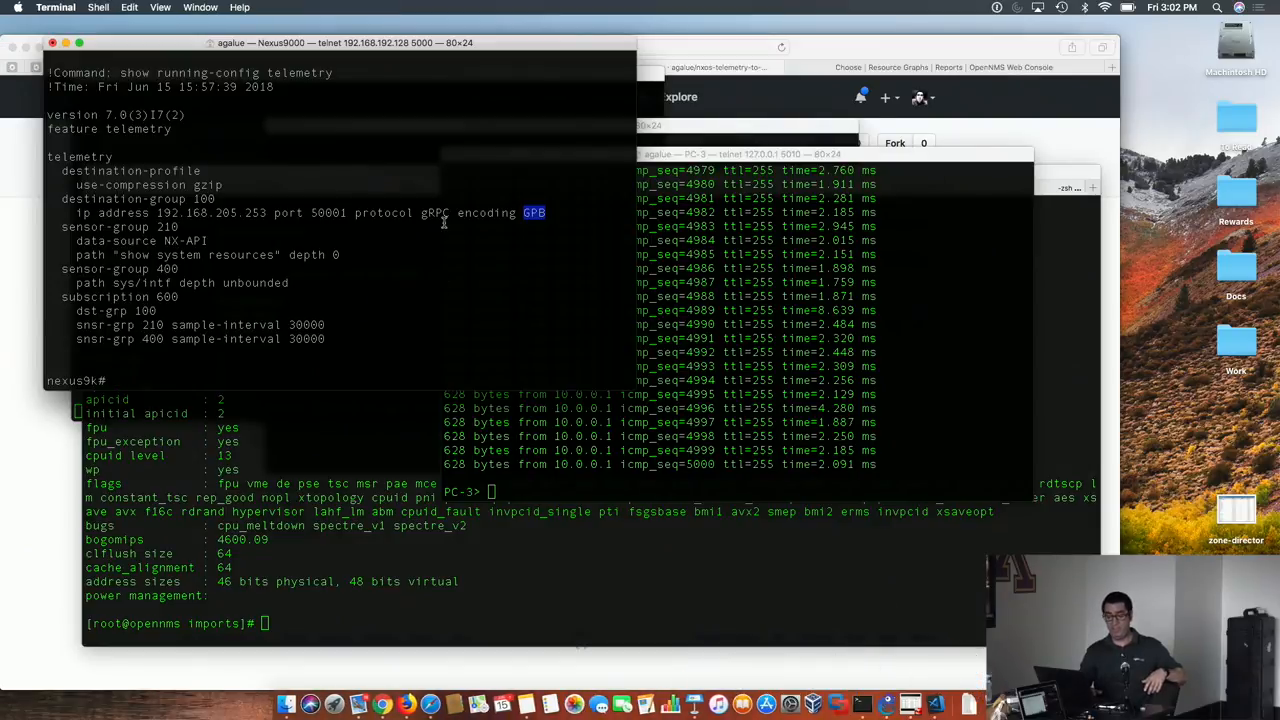
mouse_move(248, 204)
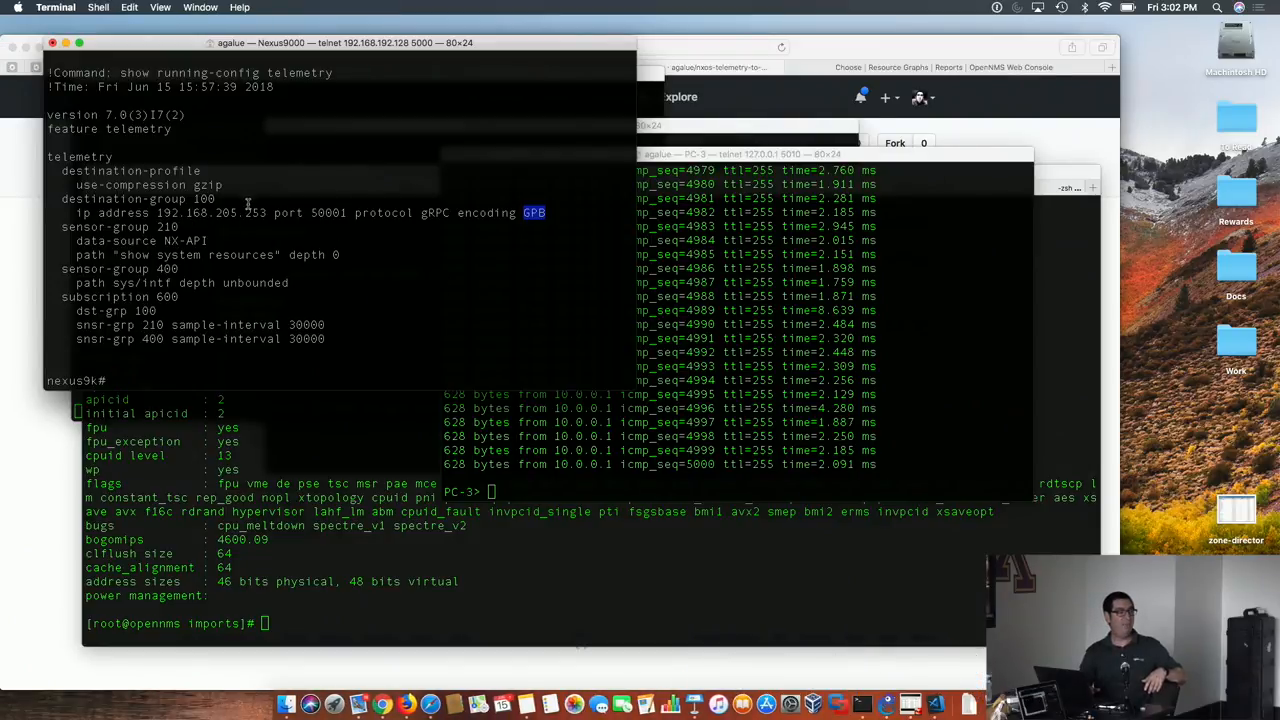